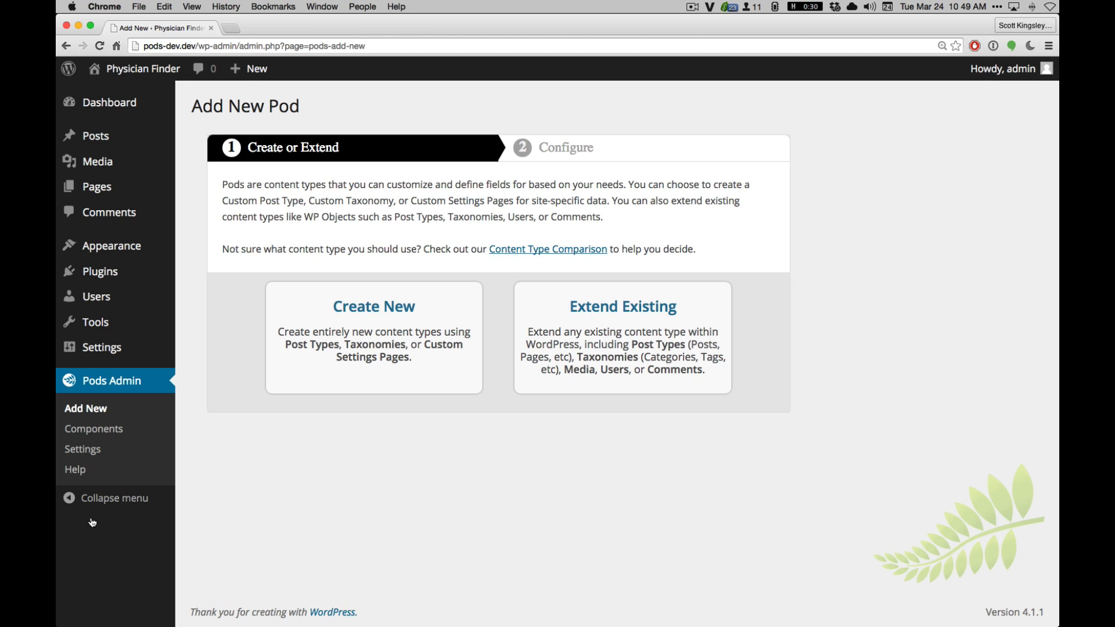
pyautogui.moveTo(107, 525)
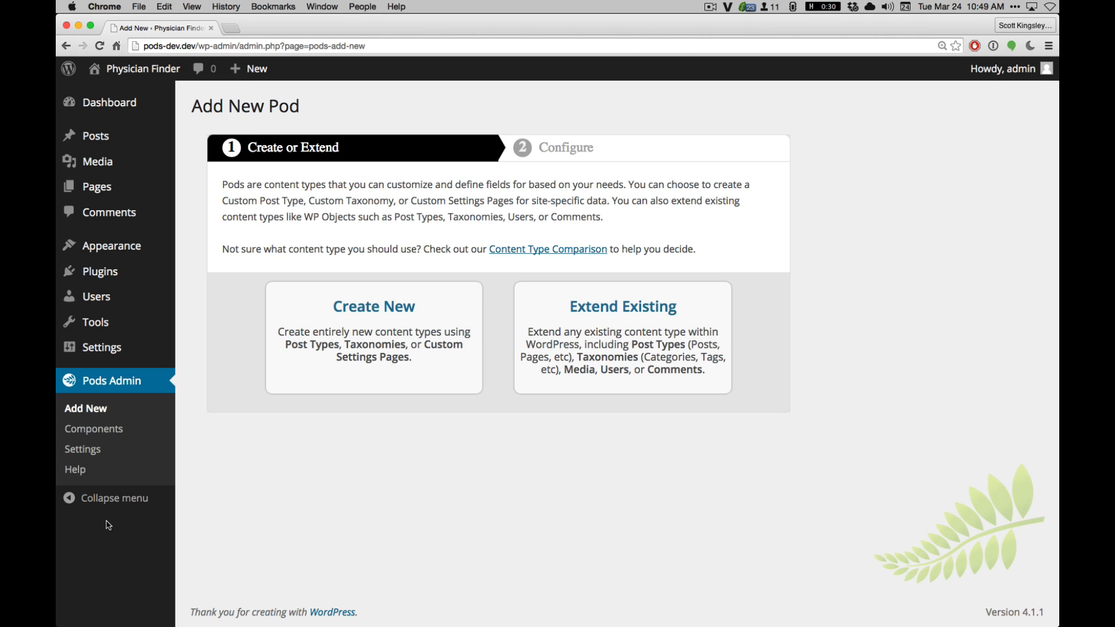
pyautogui.moveTo(422, 428)
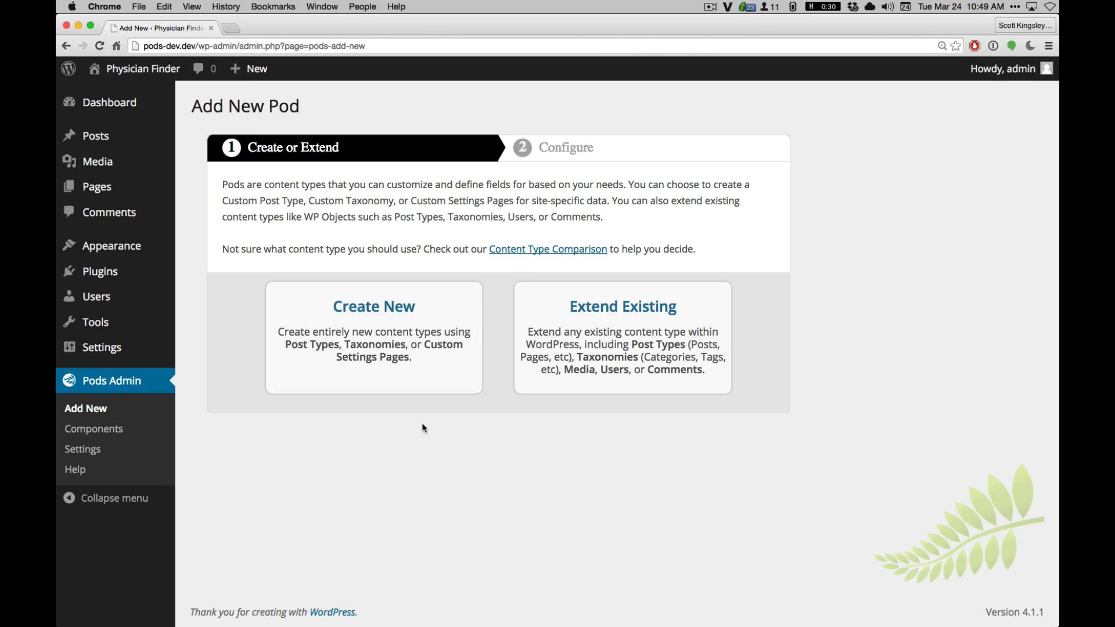
pyautogui.moveTo(373, 338)
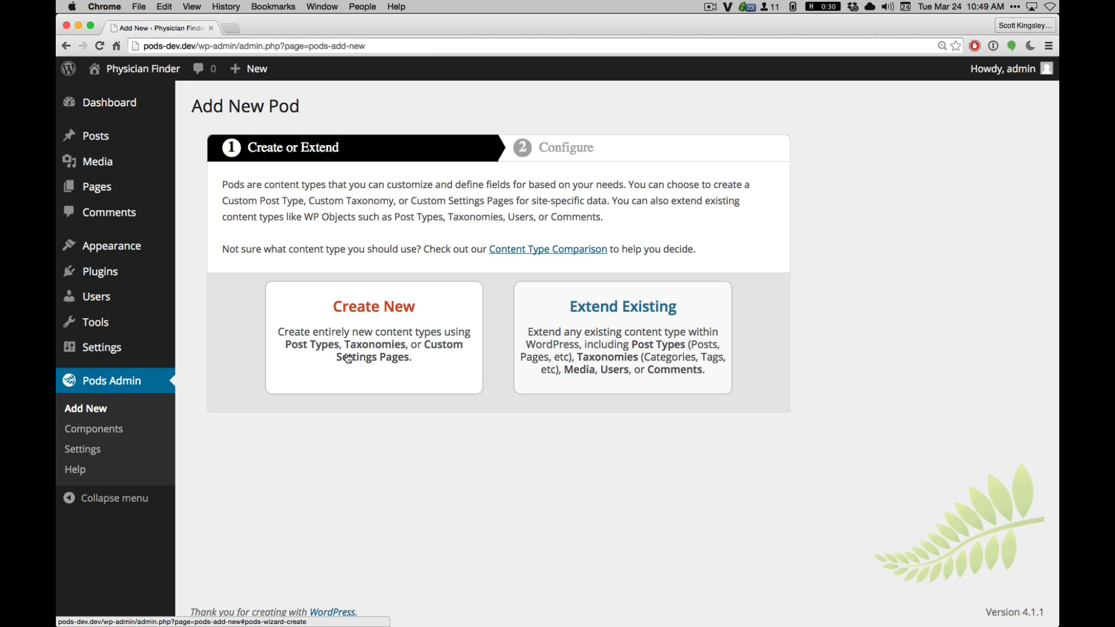
pyautogui.moveTo(303, 365)
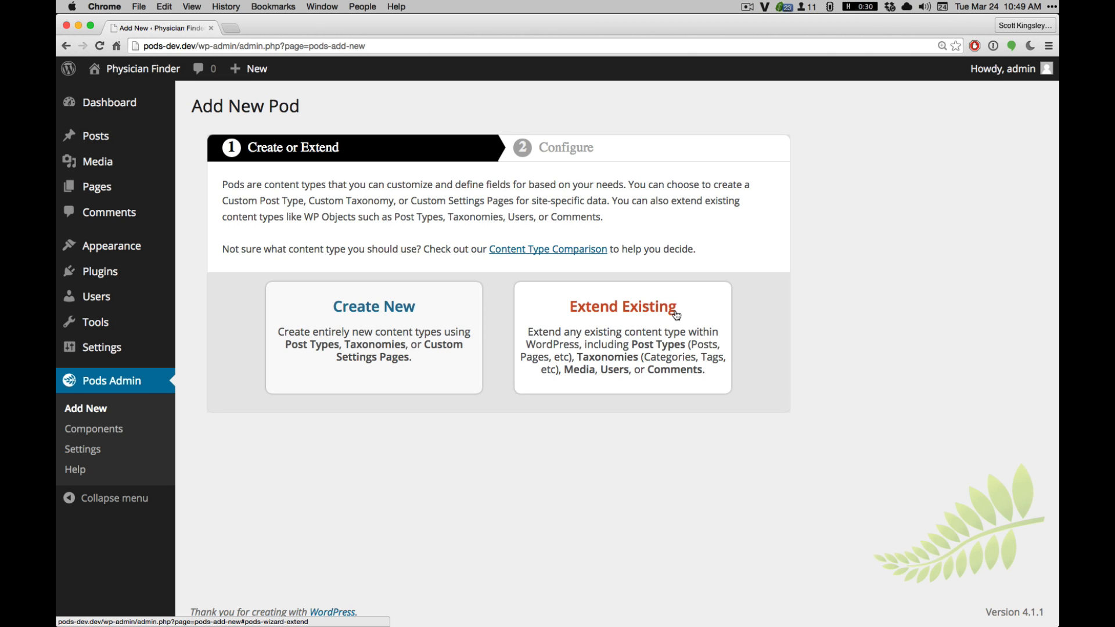
pyautogui.moveTo(445, 307)
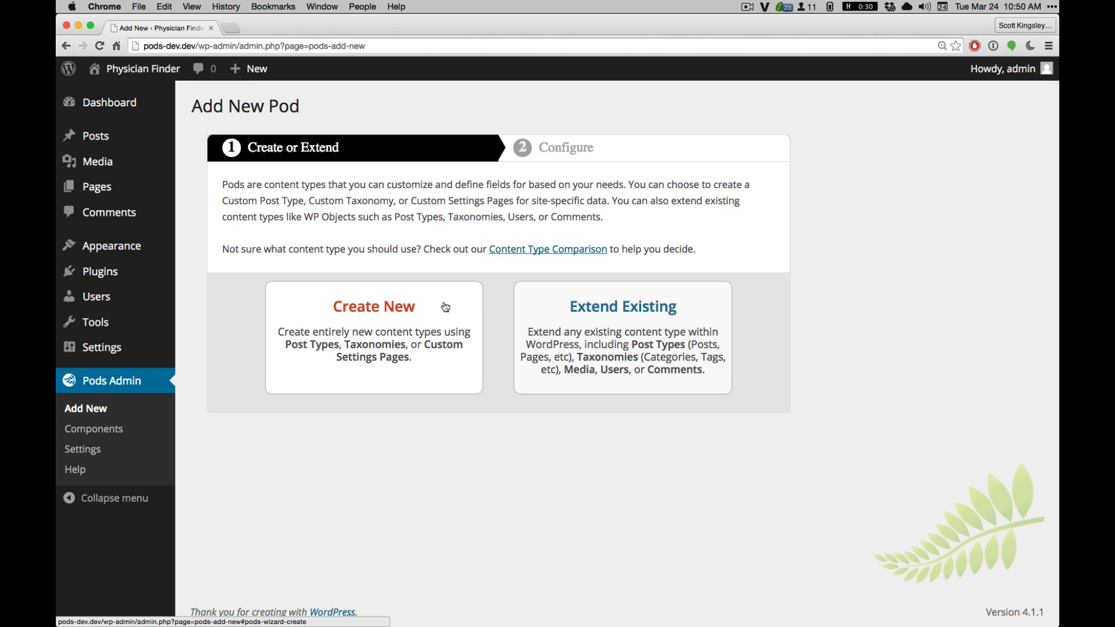
# Create a new Physician post type pod, letting the plural fill in as Physicians.
pyautogui.click(373, 305)
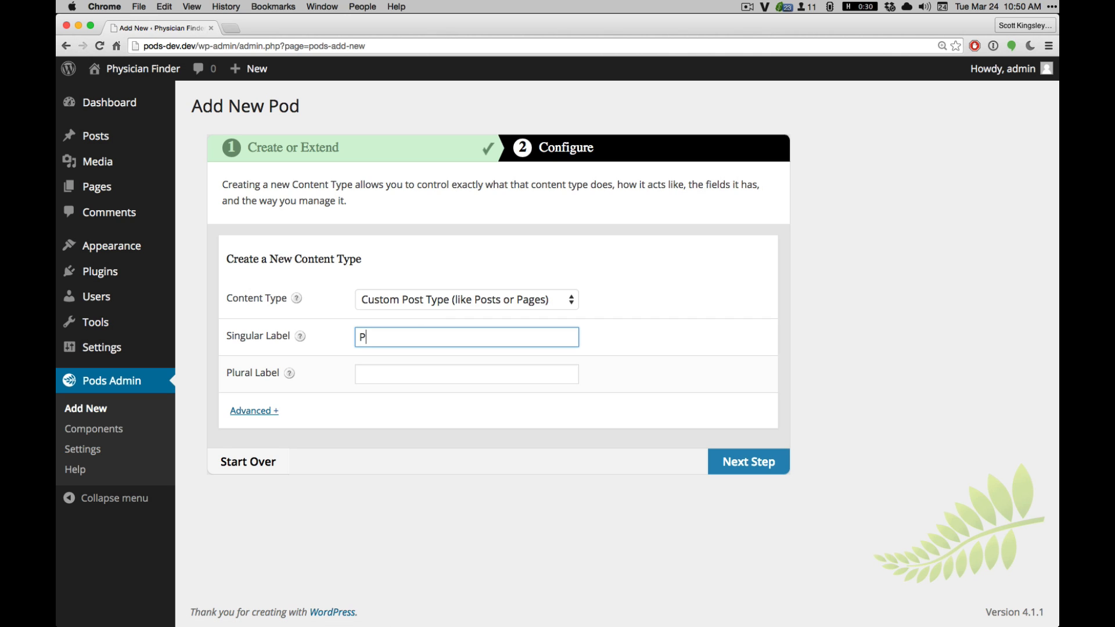
pyautogui.write('hysician')
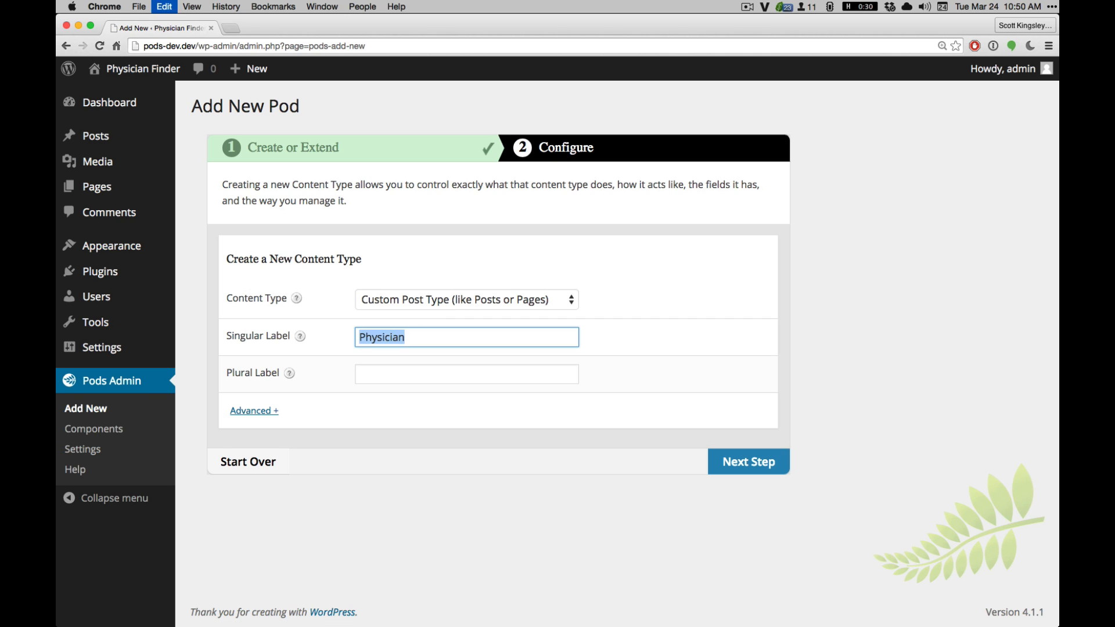
pyautogui.click(747, 462)
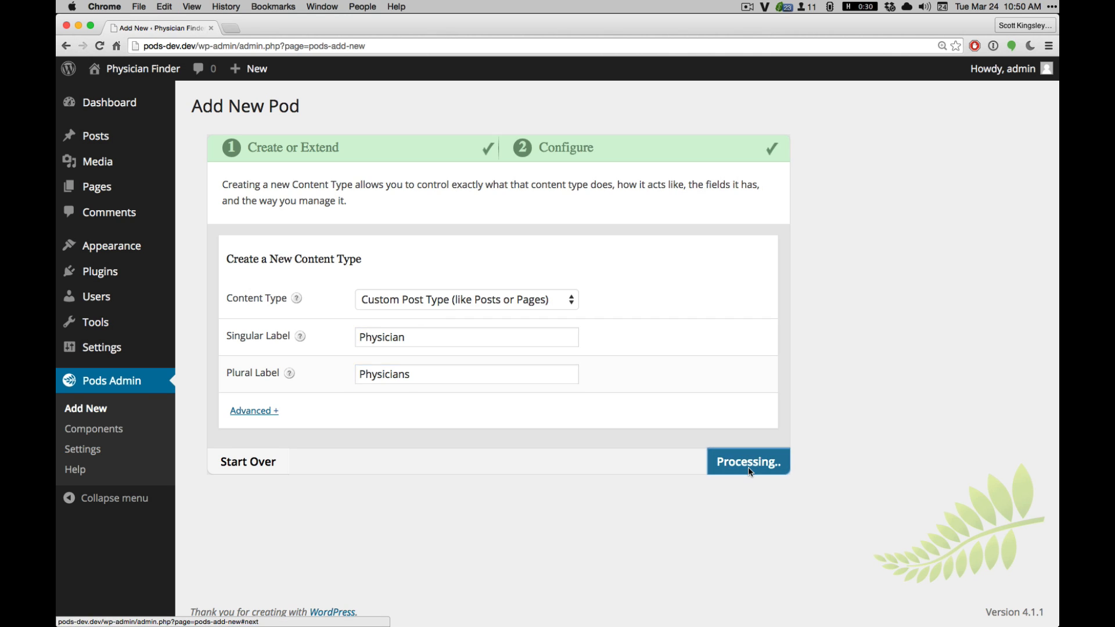
pyautogui.click(747, 462)
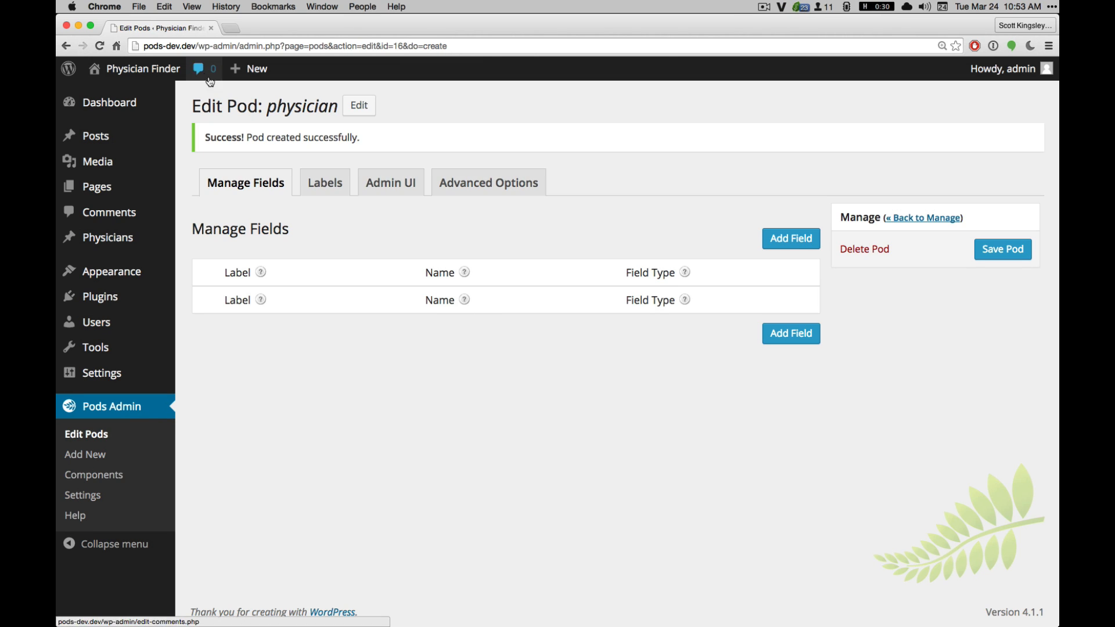
# Add a second post type pod named Location with plural Locations.
pyautogui.click(85, 454)
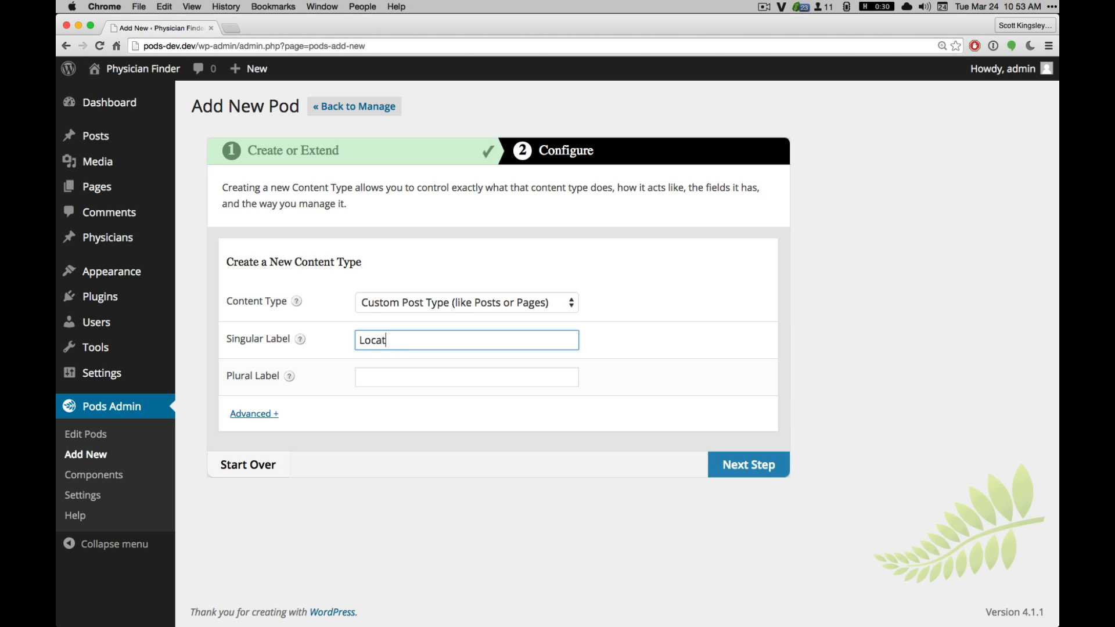
pyautogui.write('Locations')
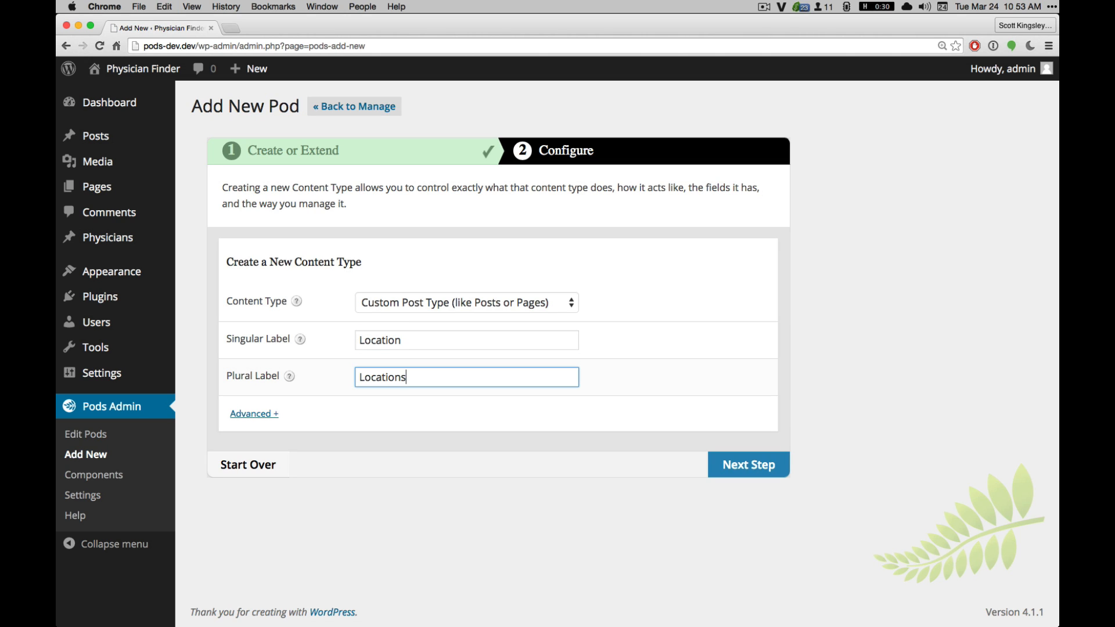
pyautogui.click(747, 465)
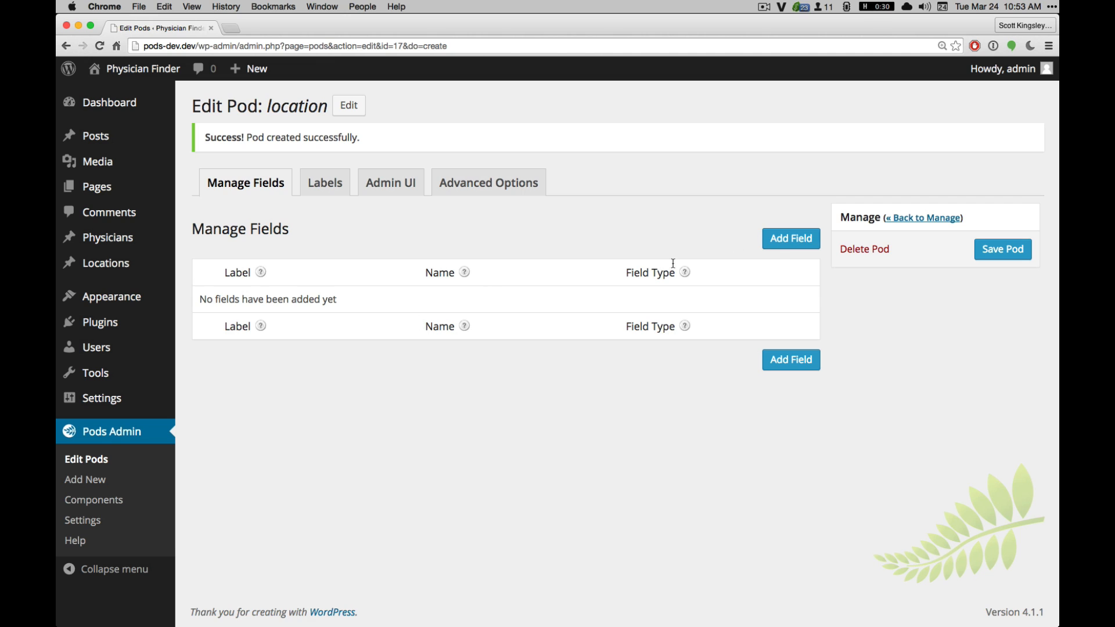
# Start a new Physicians field on the Location pod and make it a Relationship type.
pyautogui.click(790, 238)
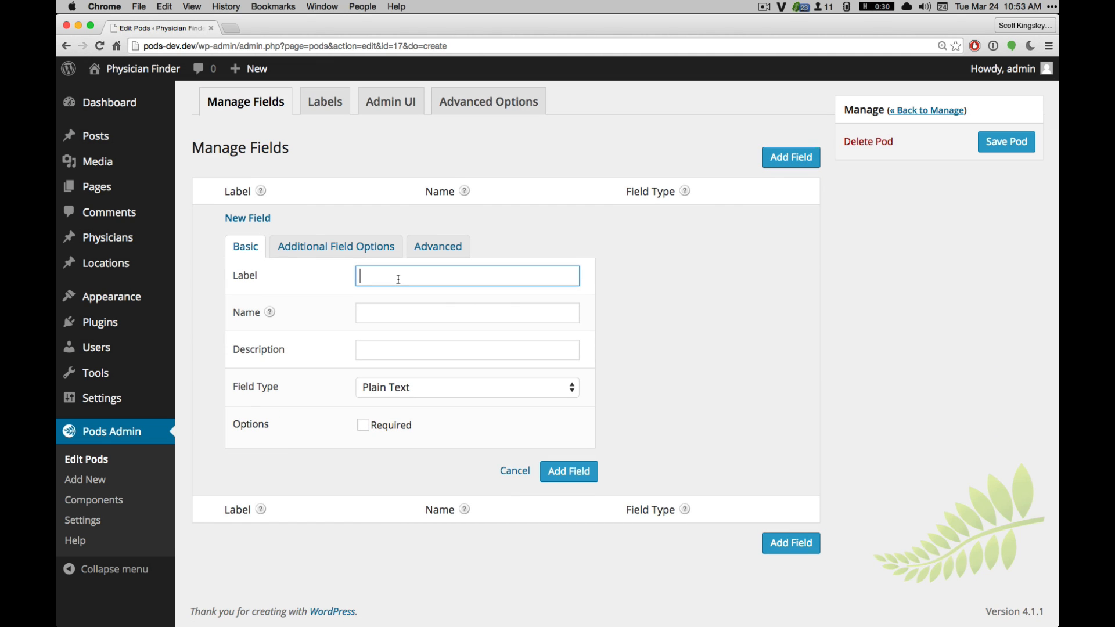
pyautogui.write('Physicians')
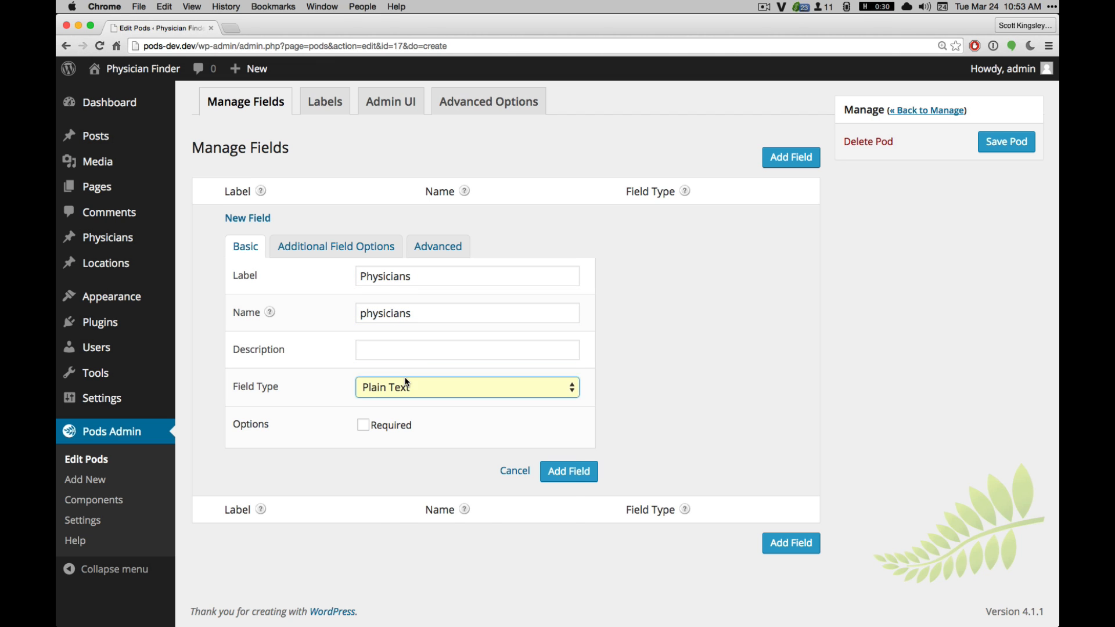
pyautogui.click(467, 387)
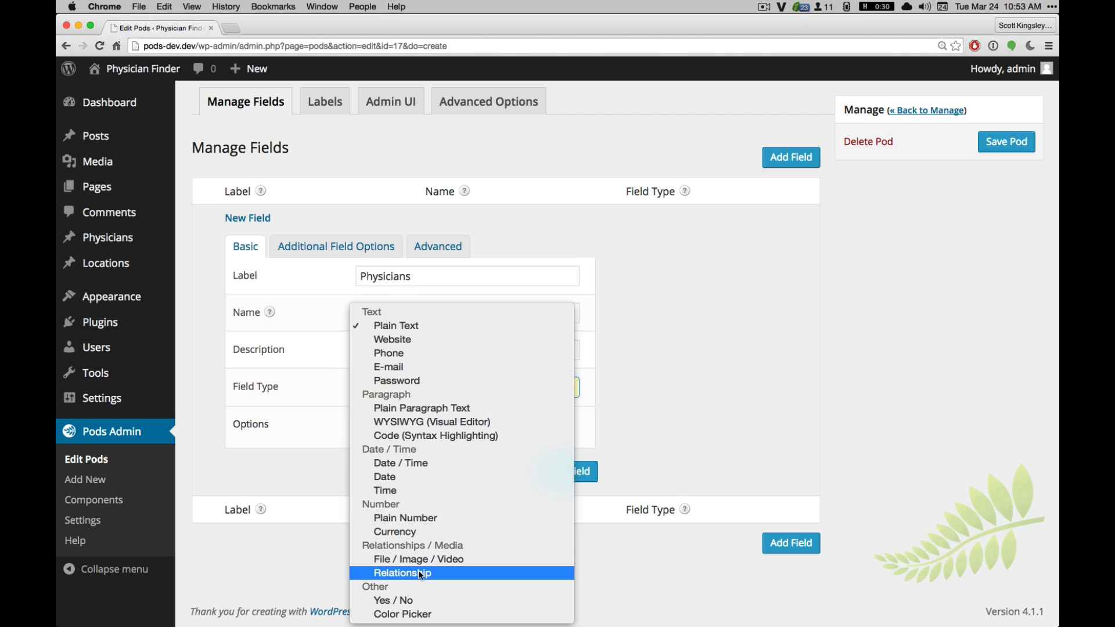
pyautogui.click(404, 573)
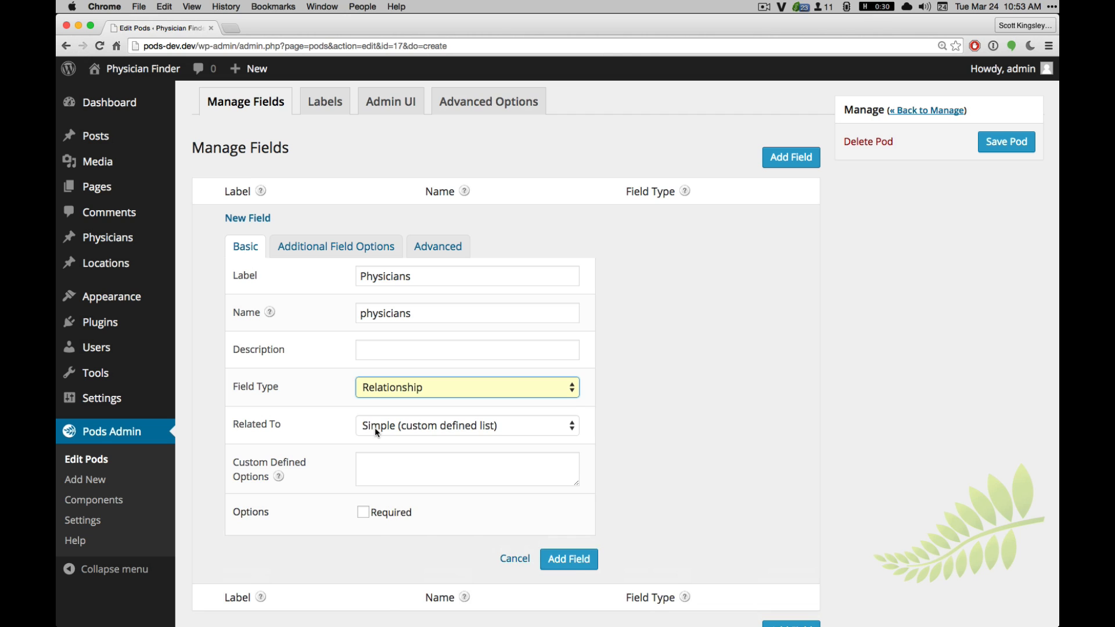
# Relate the field to Physicians (physician) with Multiple Select and save it.
pyautogui.click(466, 425)
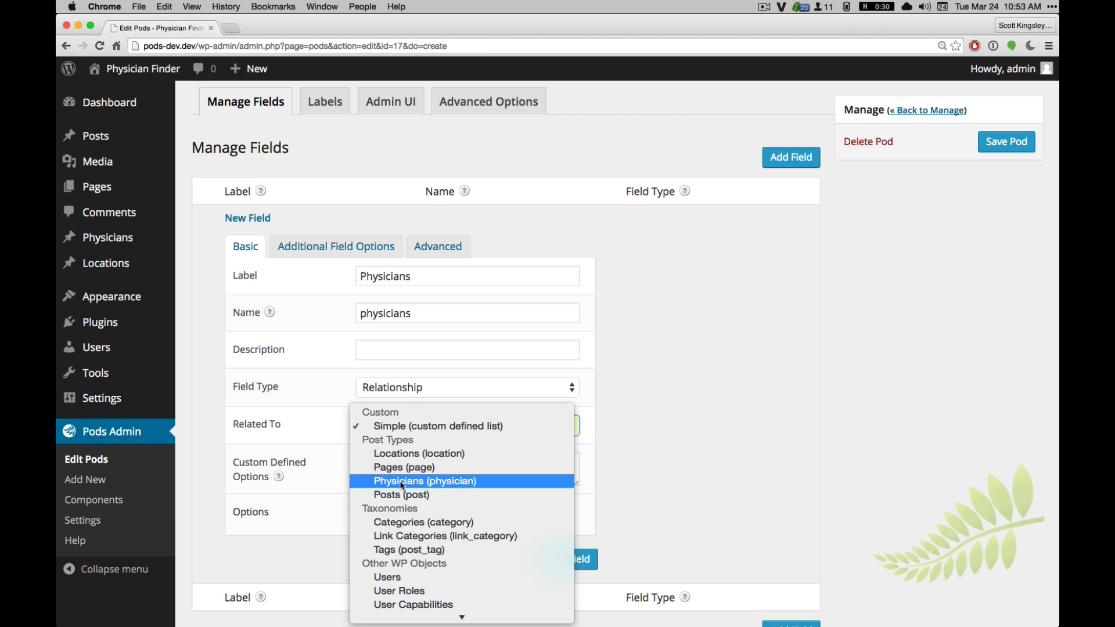
pyautogui.moveTo(495, 489)
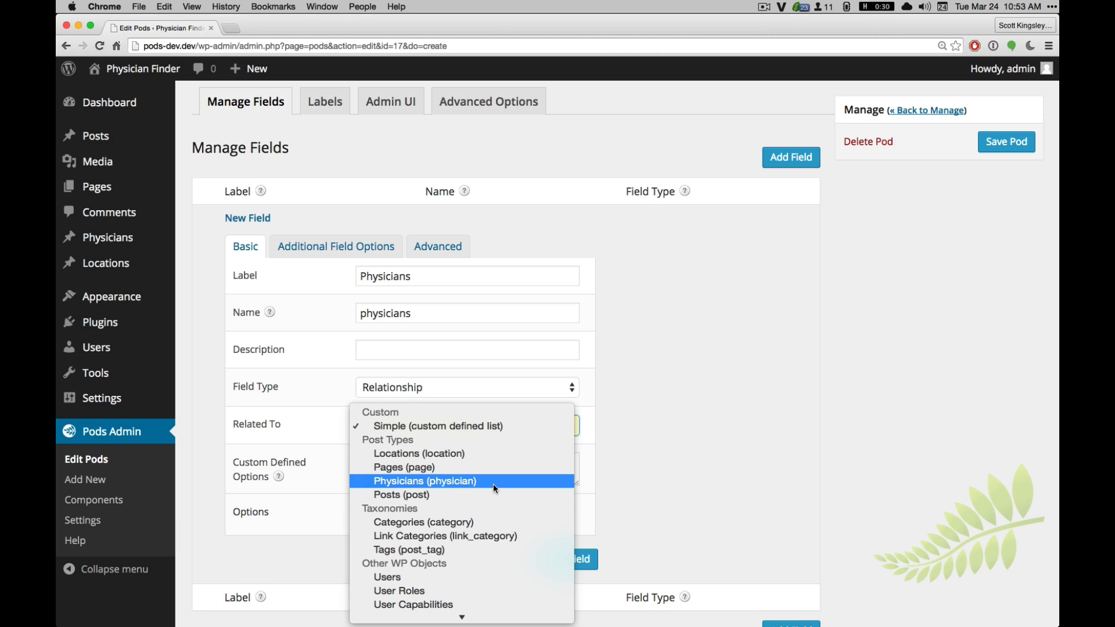
pyautogui.click(424, 481)
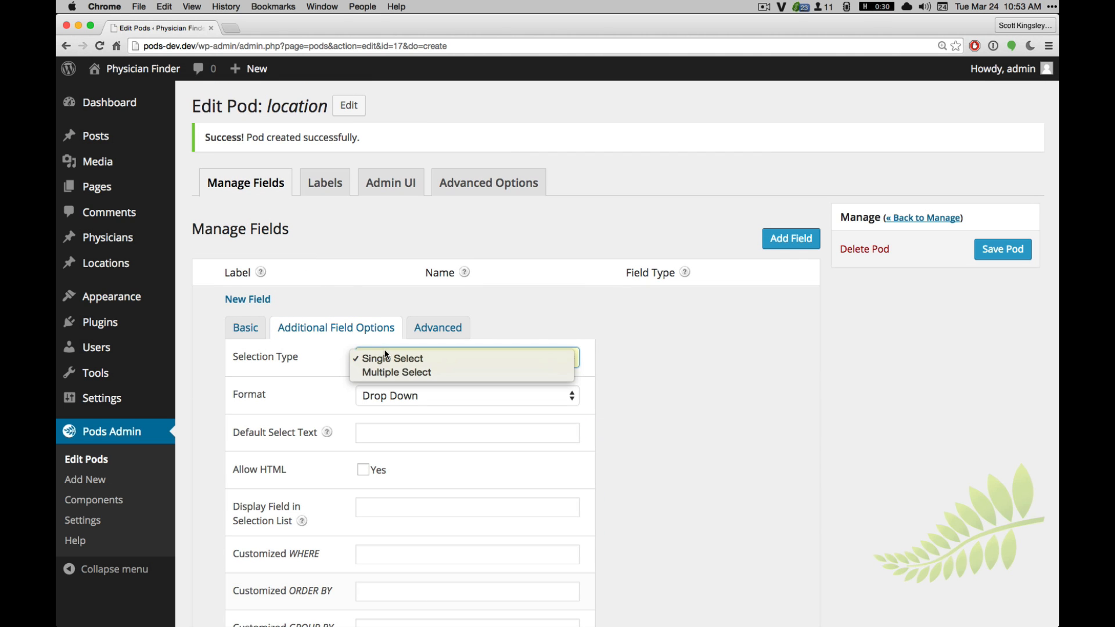
pyautogui.click(396, 372)
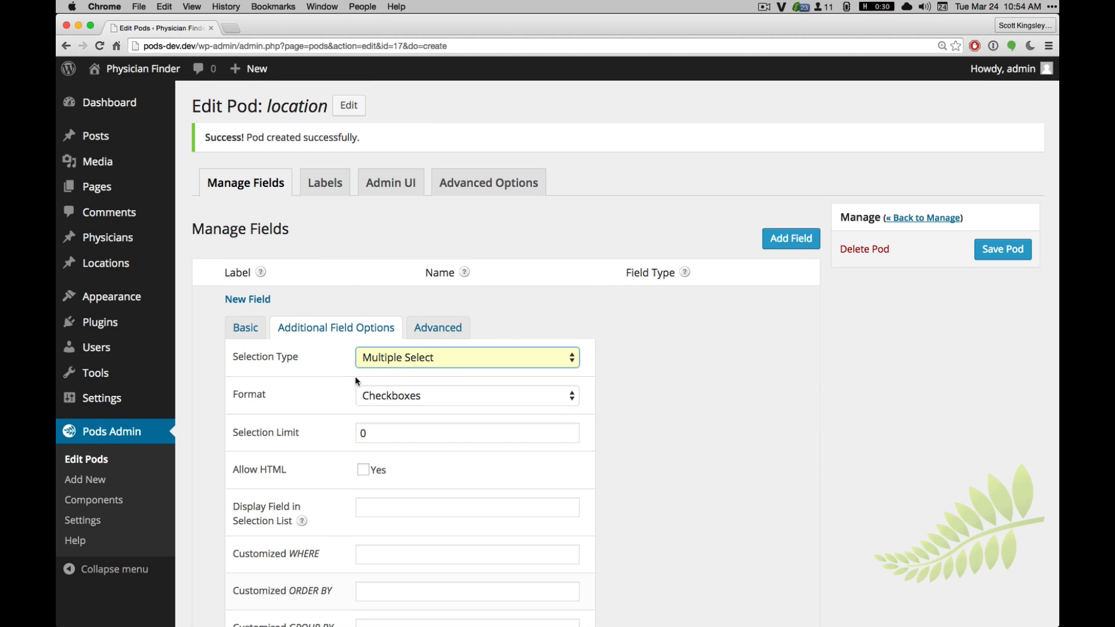
pyautogui.click(467, 395)
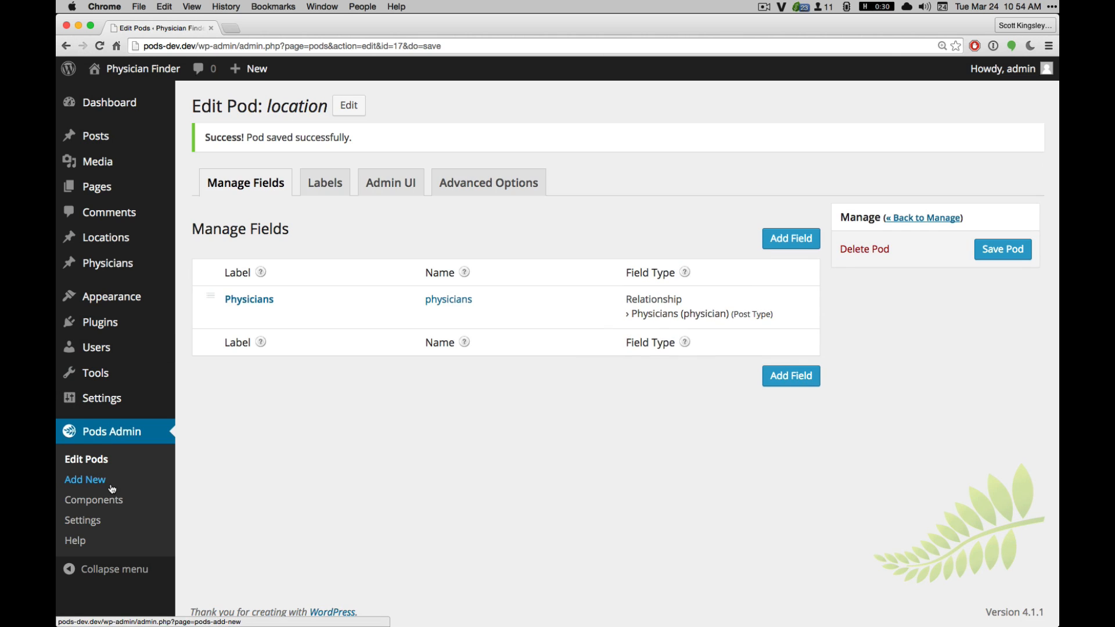
# Create a Specialty custom taxonomy pod with plural label Specialties.
pyautogui.click(85, 478)
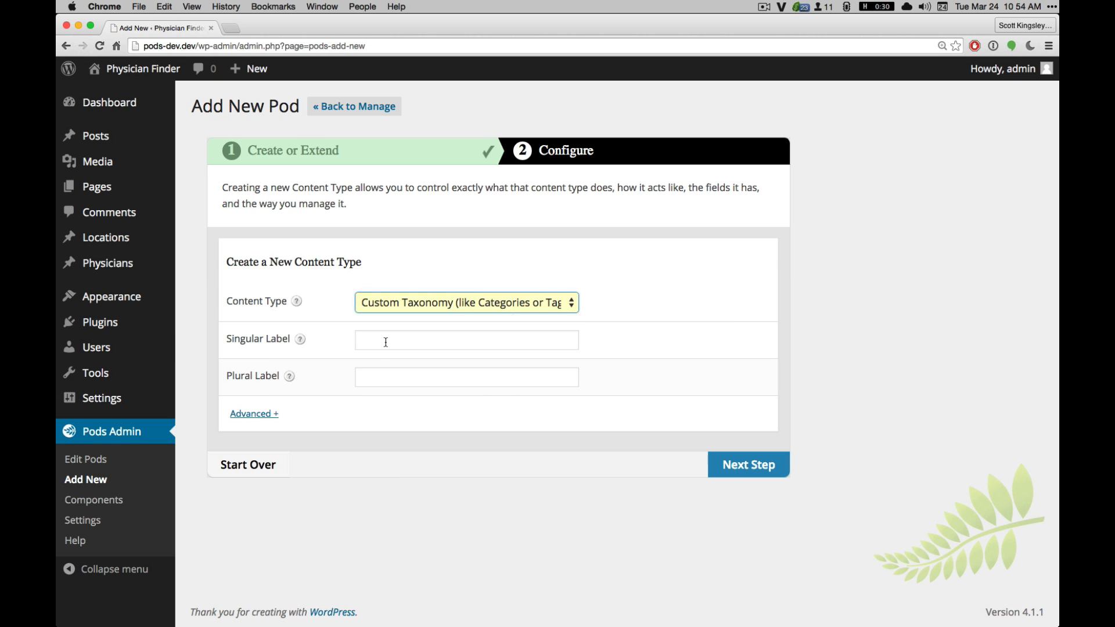
pyautogui.write('Spec')
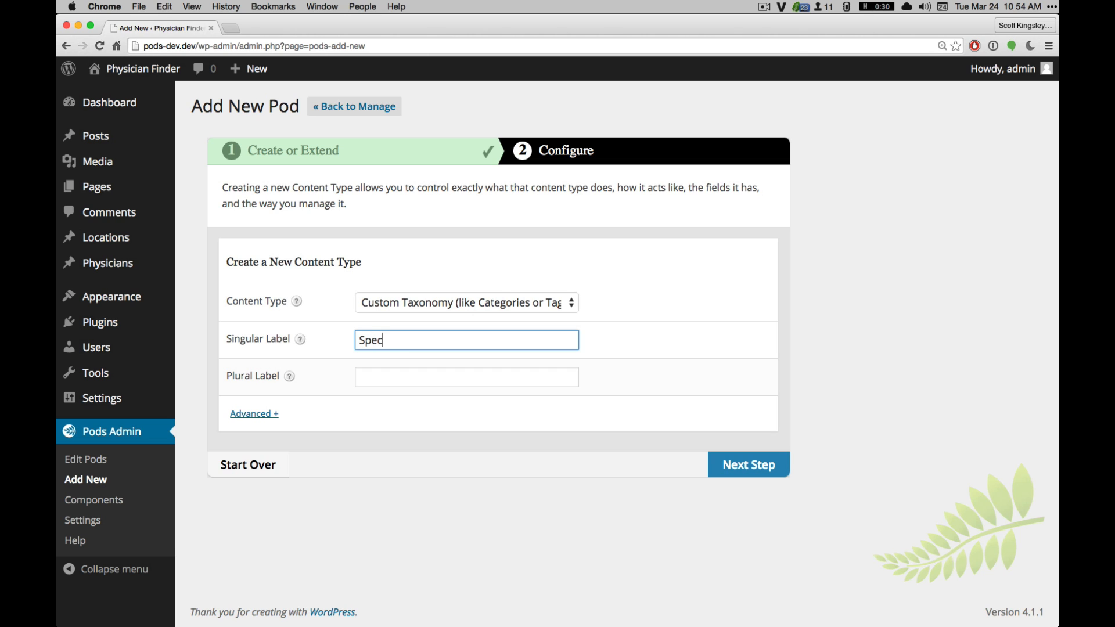
pyautogui.write('Speci')
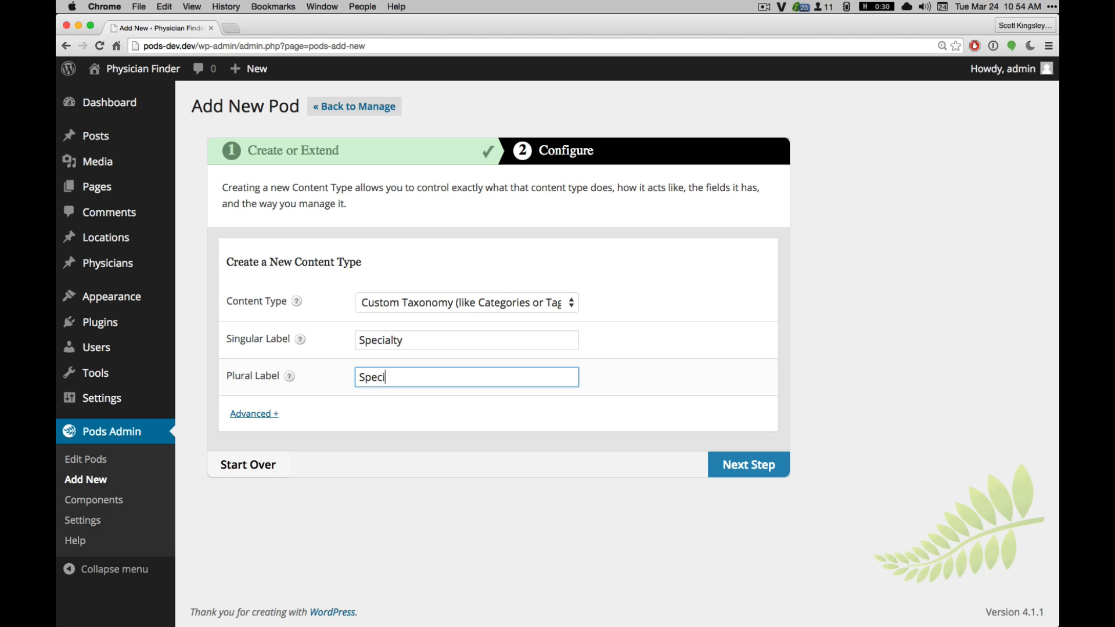
pyautogui.click(747, 464)
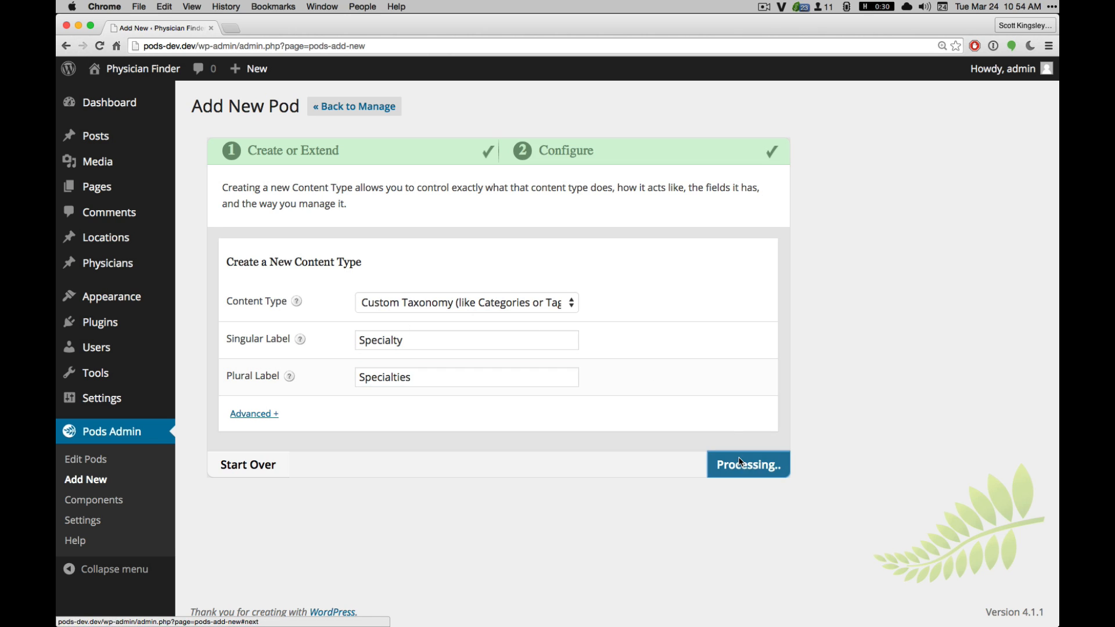
pyautogui.click(747, 464)
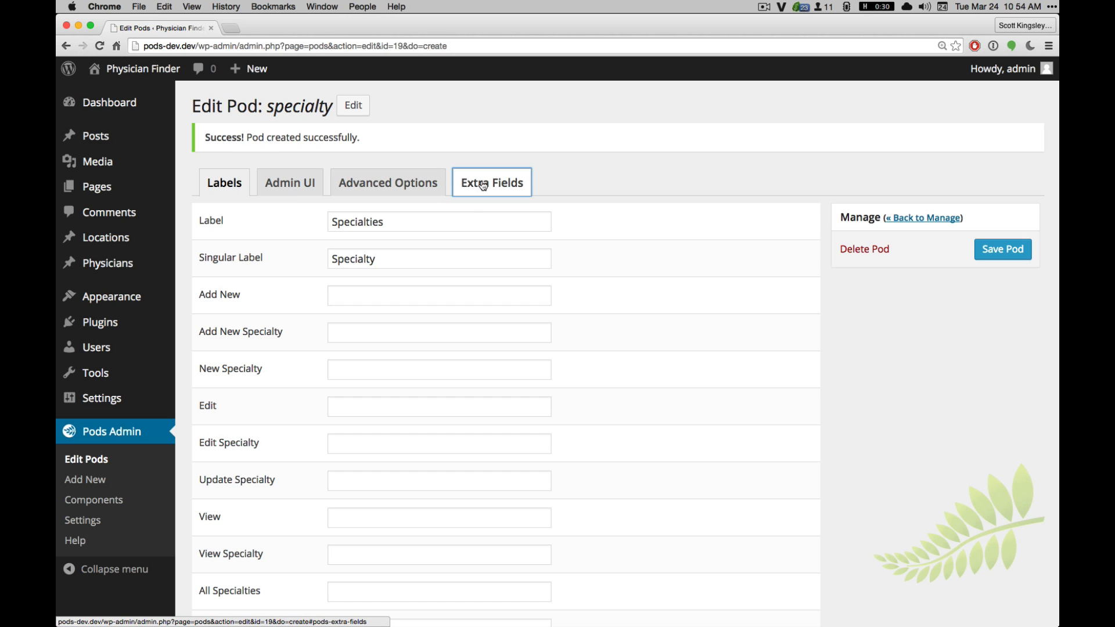
# View the Specialty Extra Fields options, then return to the pod list showing all three pods.
pyautogui.click(492, 183)
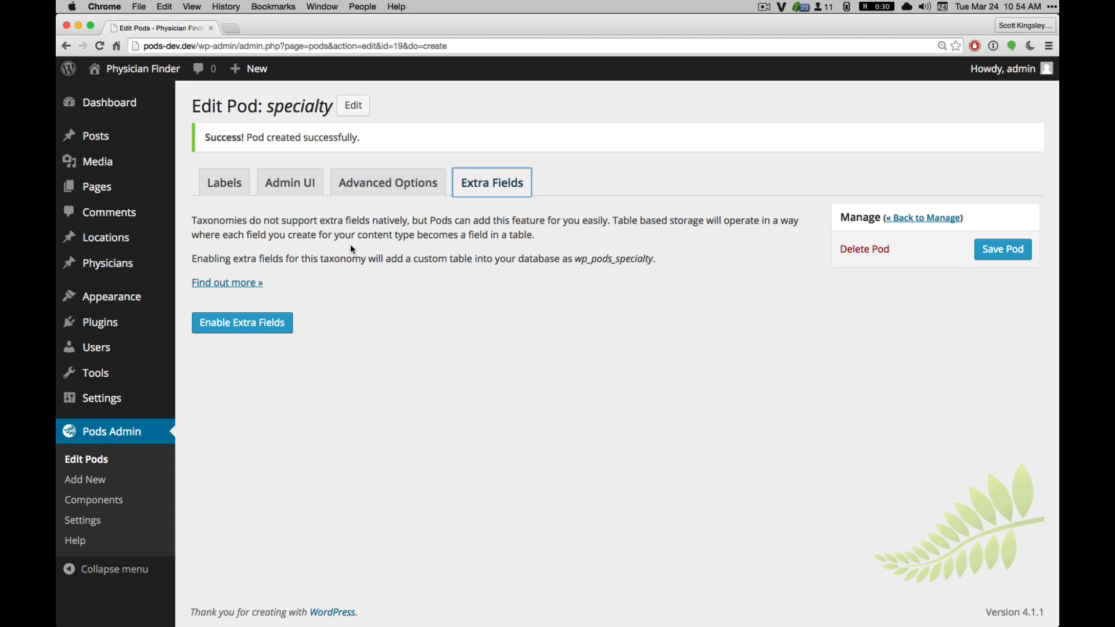
pyautogui.moveTo(94, 500)
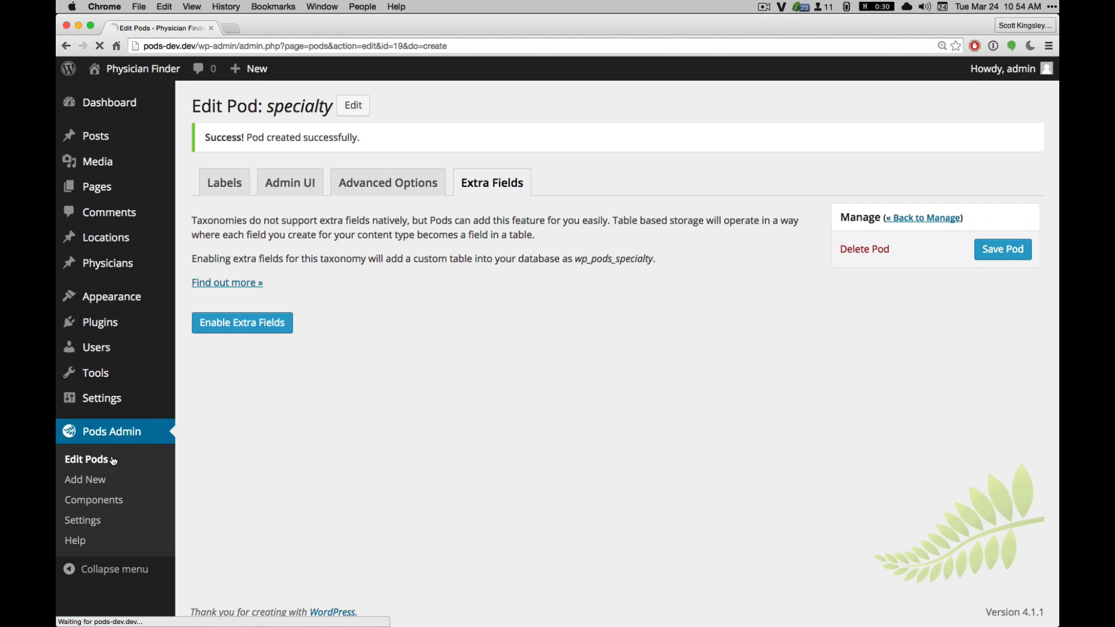
pyautogui.click(924, 217)
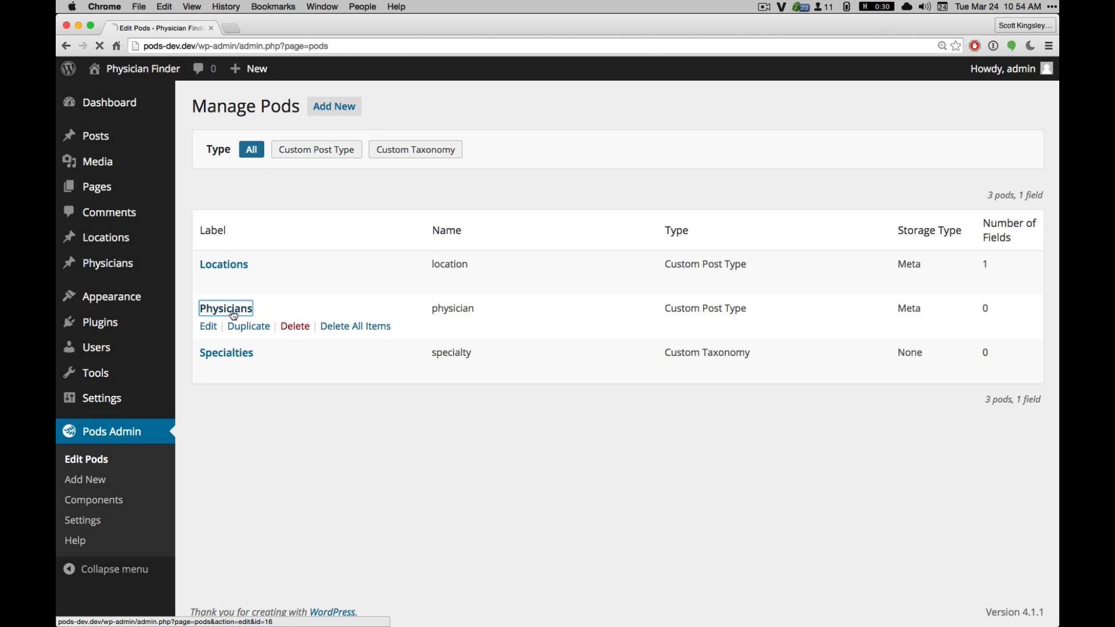
# Open the Physicians pod, glance through Advanced Options, and show its empty field list.
pyautogui.click(208, 325)
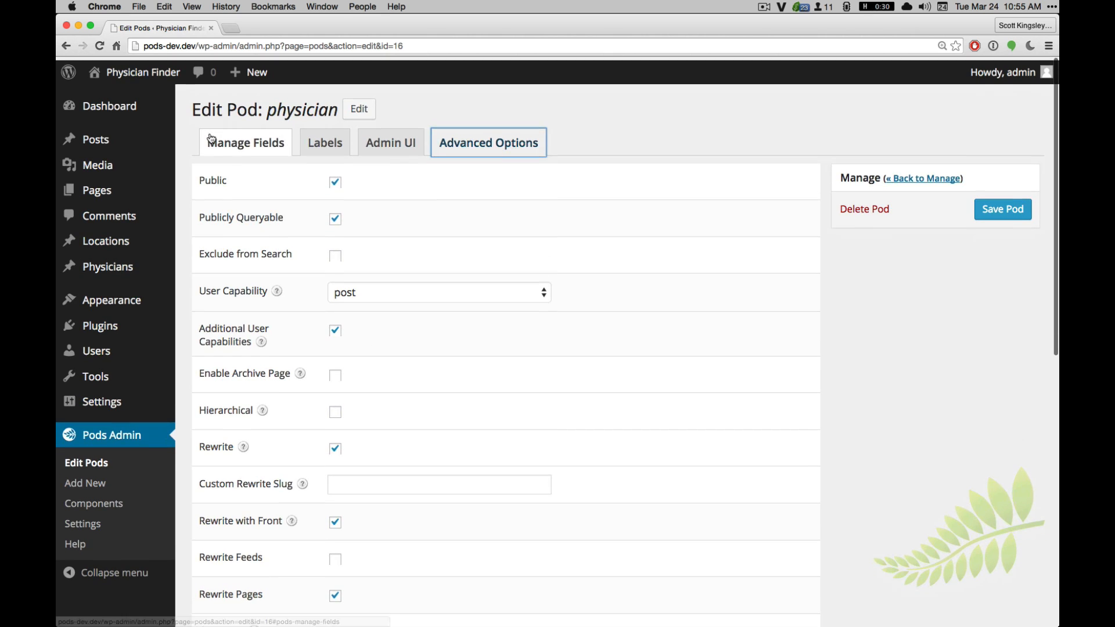
pyautogui.scroll(-3)
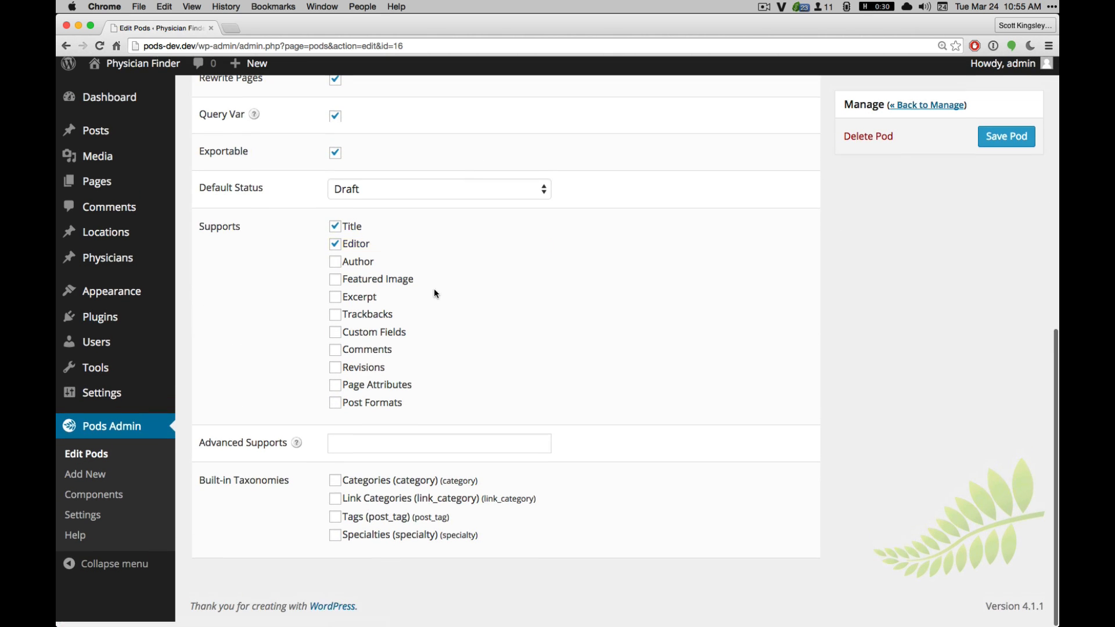
pyautogui.click(336, 540)
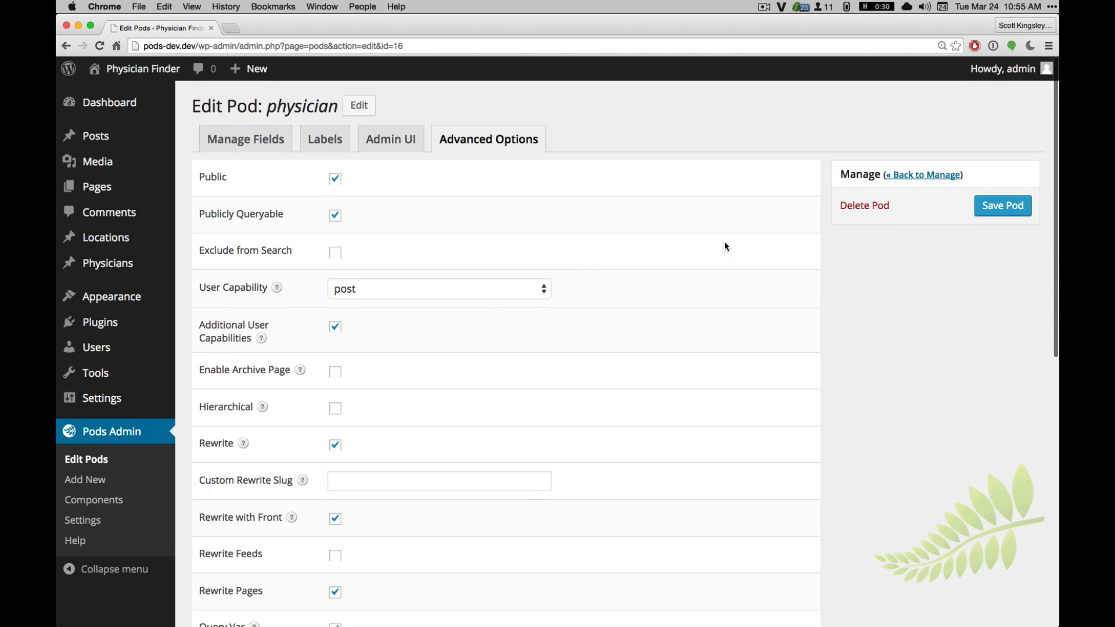
pyautogui.click(246, 138)
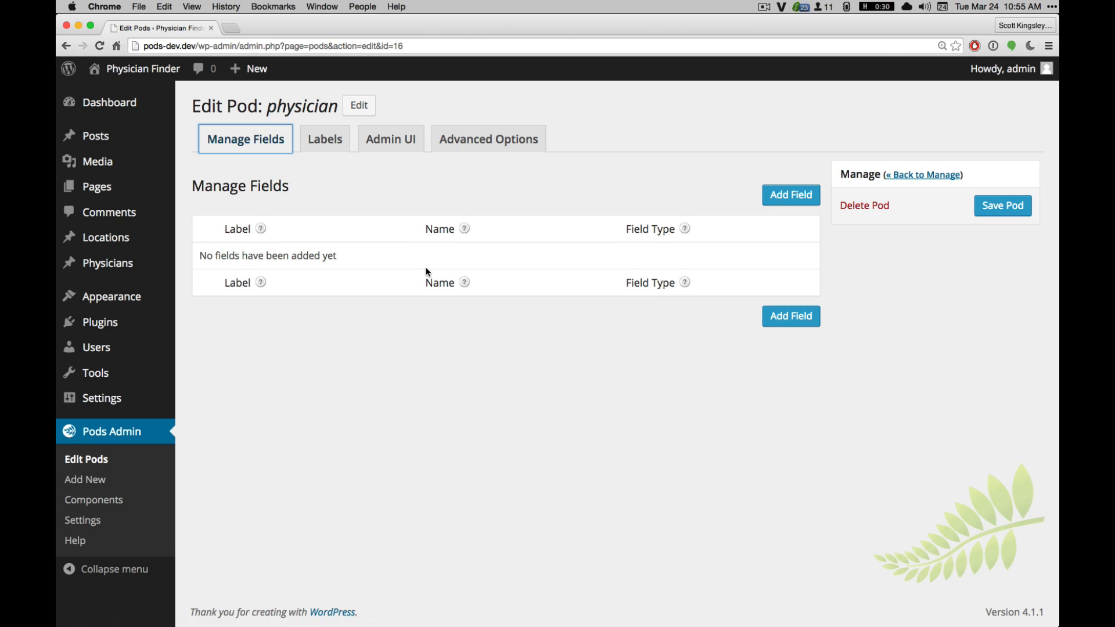
# Start a new field on the Physician pod labelled Locations and choose its field type.
pyautogui.click(790, 195)
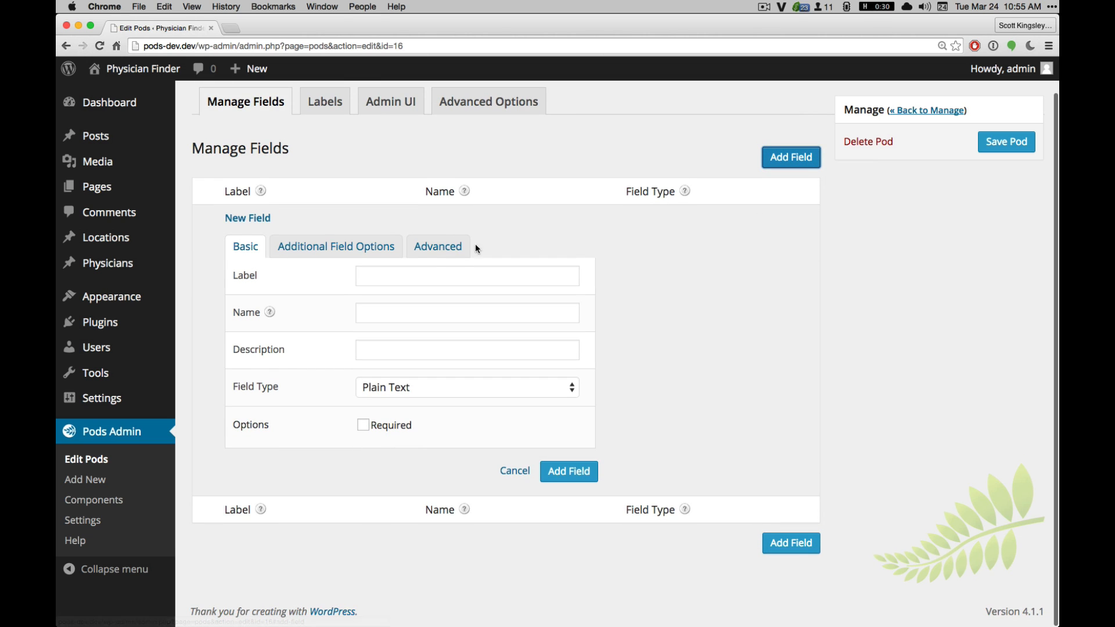
pyautogui.click(467, 277)
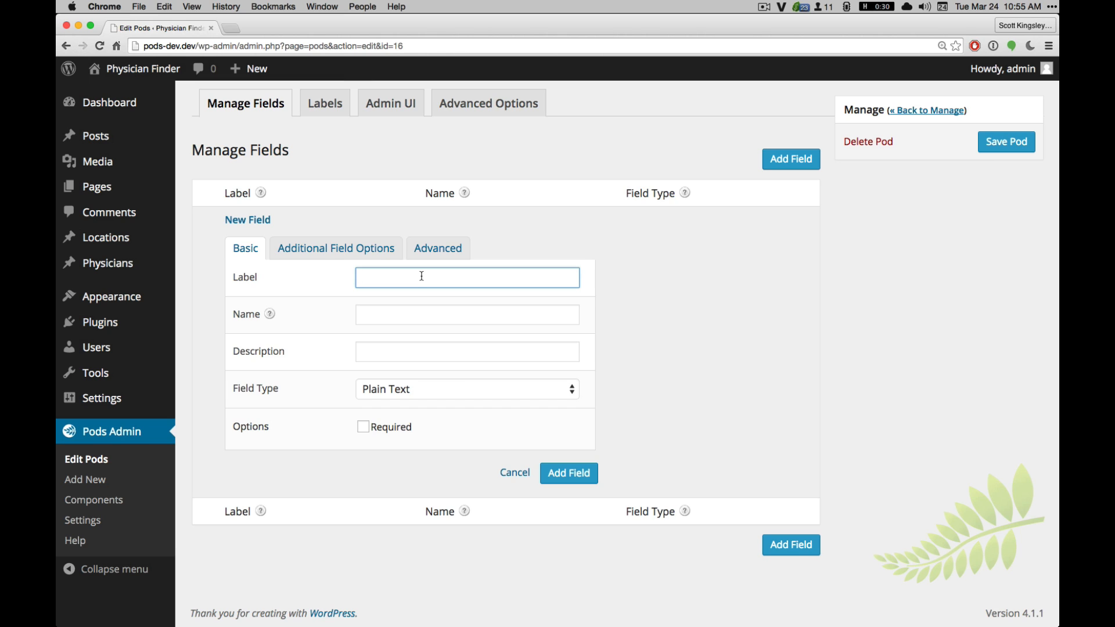
pyautogui.write('Locations')
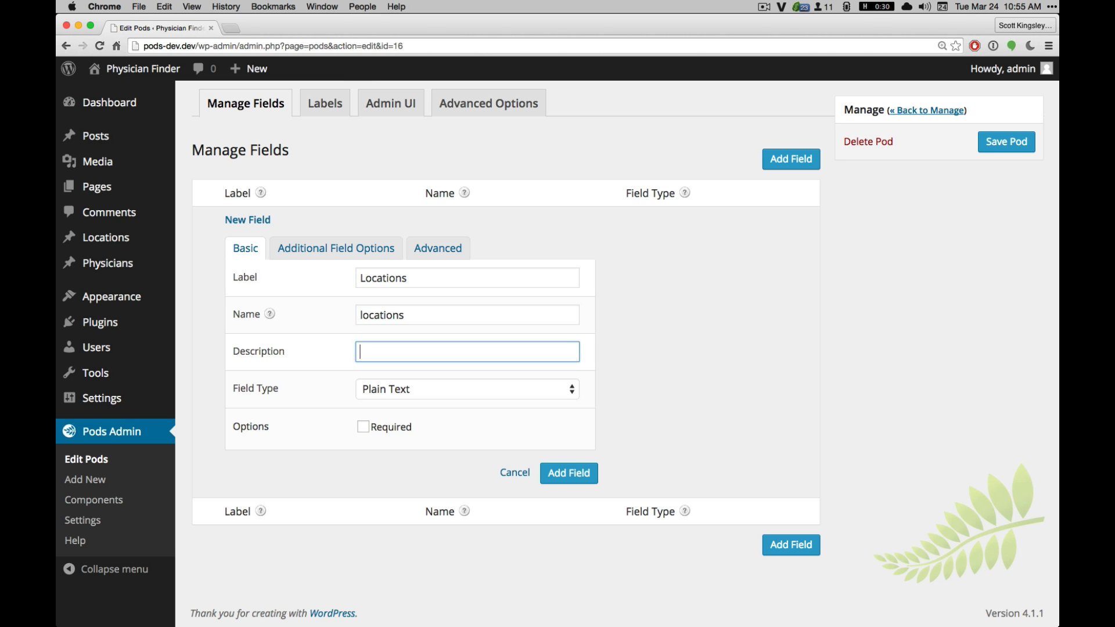
pyautogui.click(466, 389)
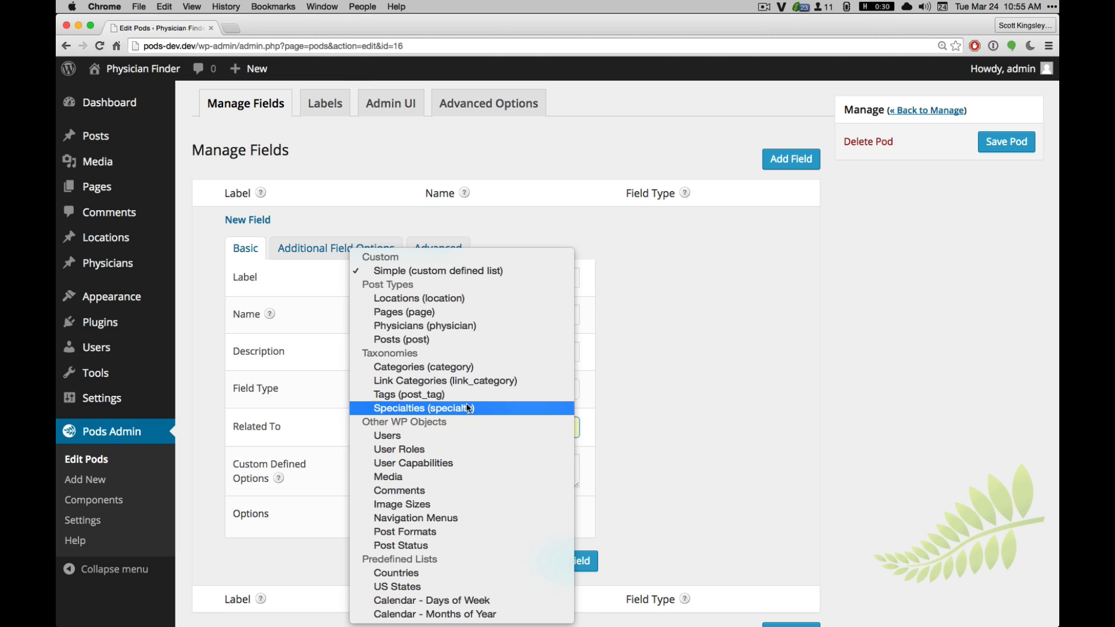
pyautogui.moveTo(467, 586)
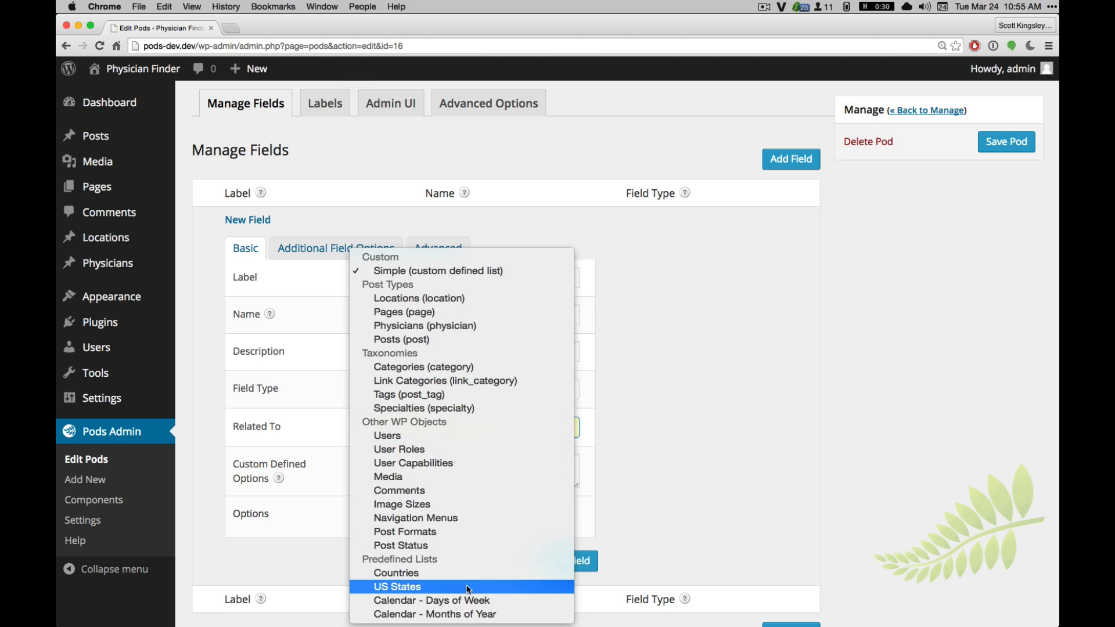
pyautogui.moveTo(525, 464)
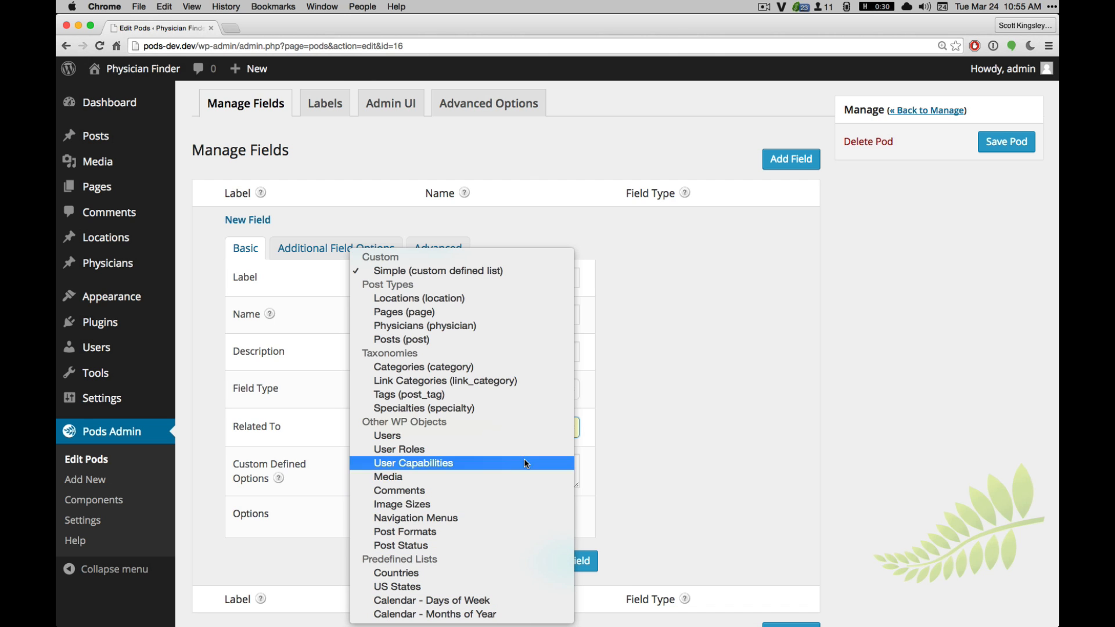
pyautogui.moveTo(480, 352)
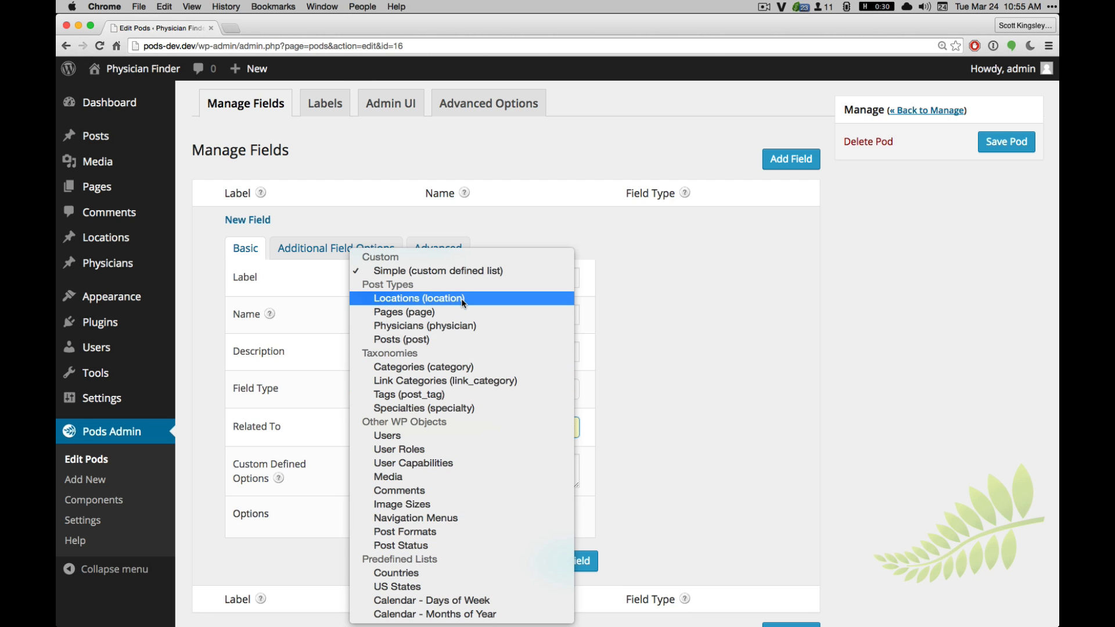
# Relate it to Locations posts, pair it bi-directionally with the Physicians field, and save.
pyautogui.click(419, 299)
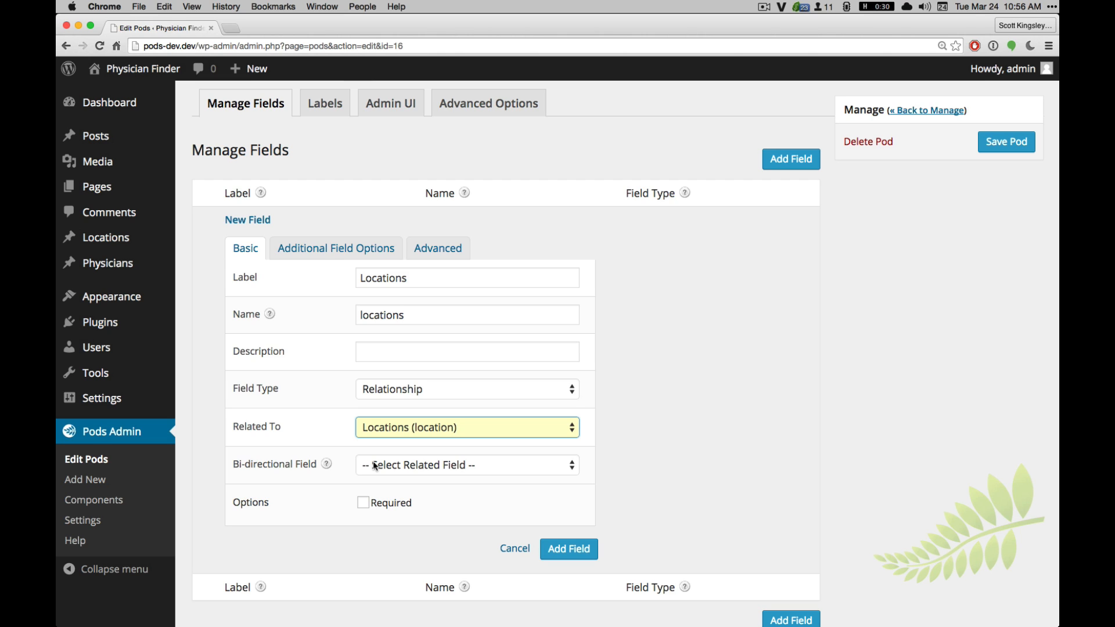
pyautogui.click(466, 465)
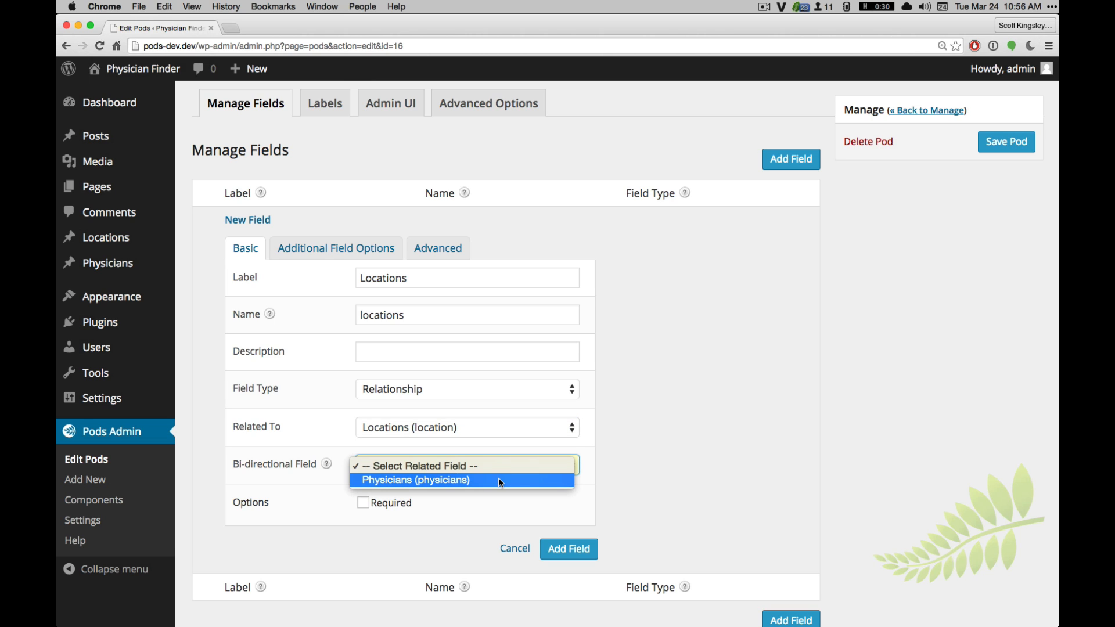
pyautogui.click(416, 480)
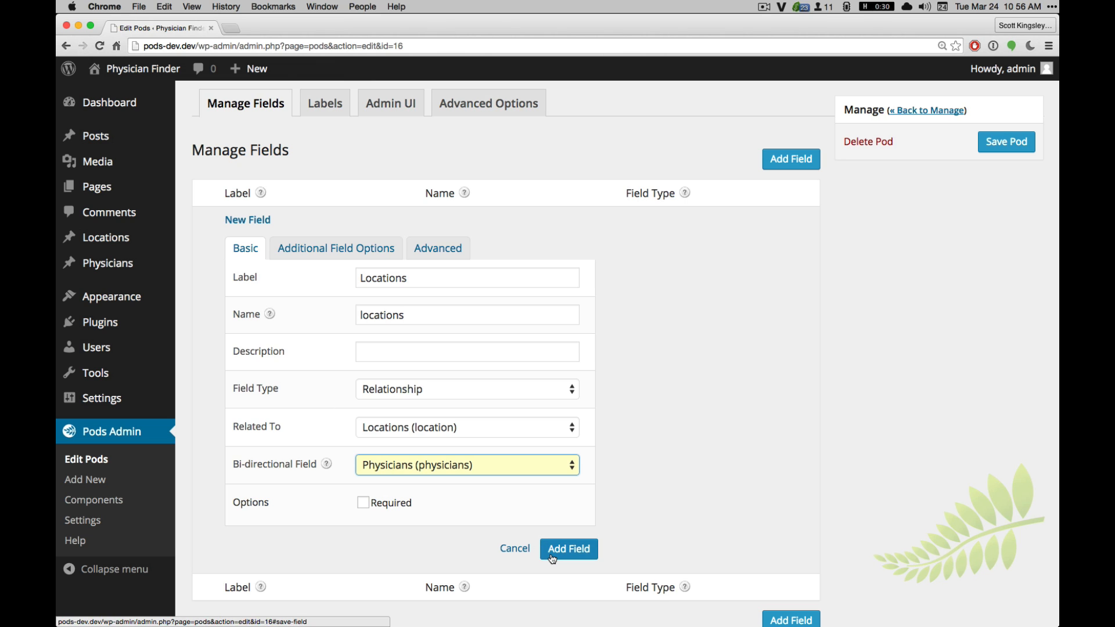
pyautogui.click(568, 549)
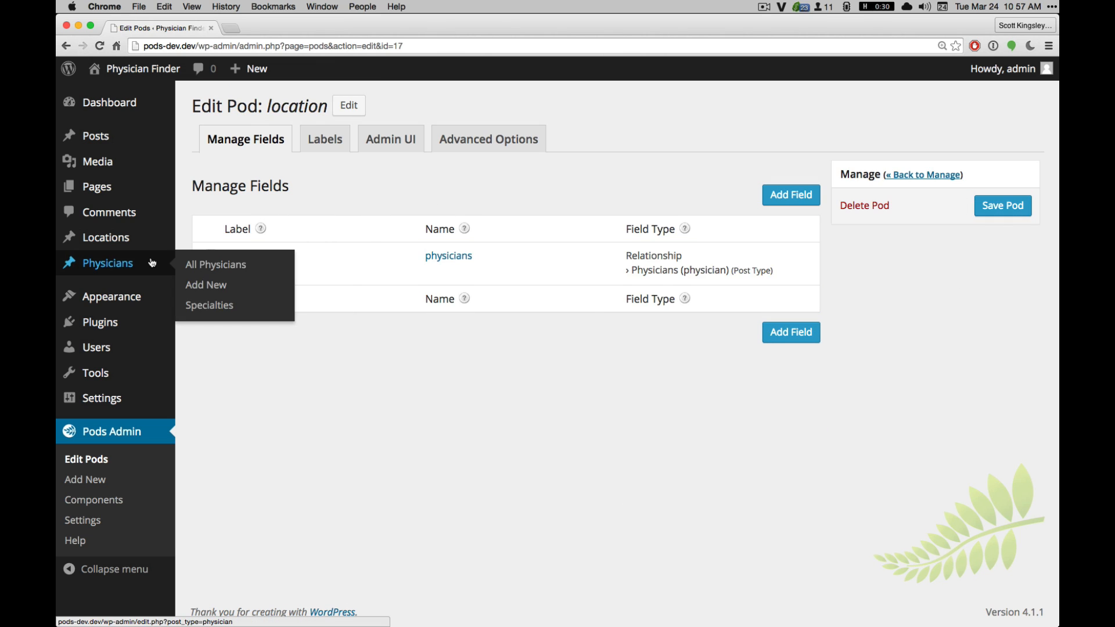
# Add a new physician Doctor Clark with the description 'Doctor Clark is a great doctor, we think.'.
pyautogui.click(216, 263)
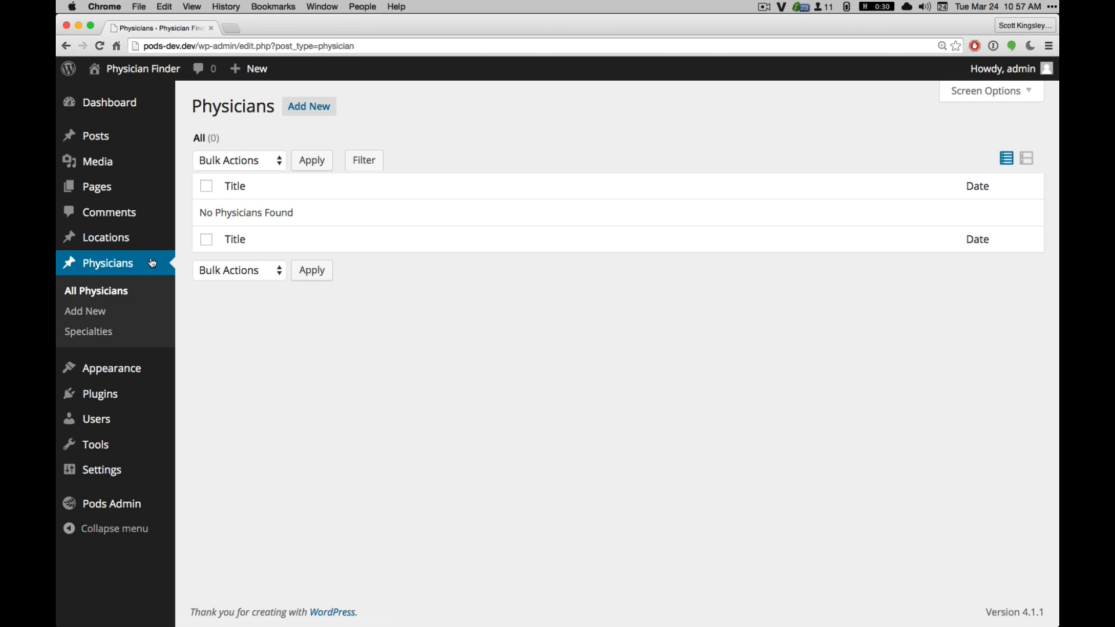
pyautogui.click(309, 106)
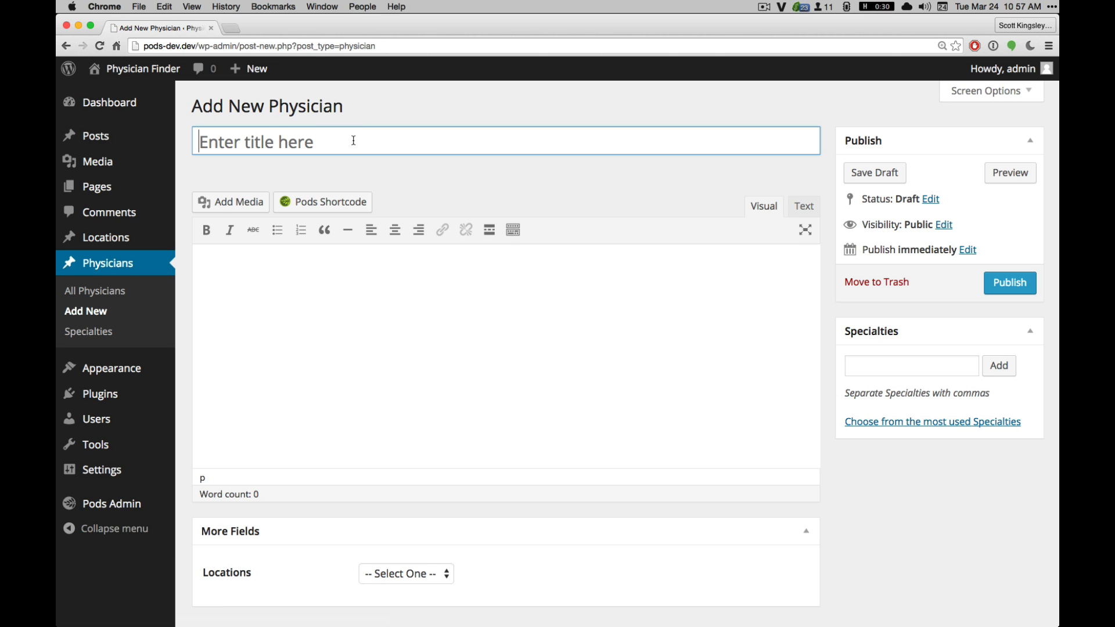
pyautogui.write('Doctor Clark')
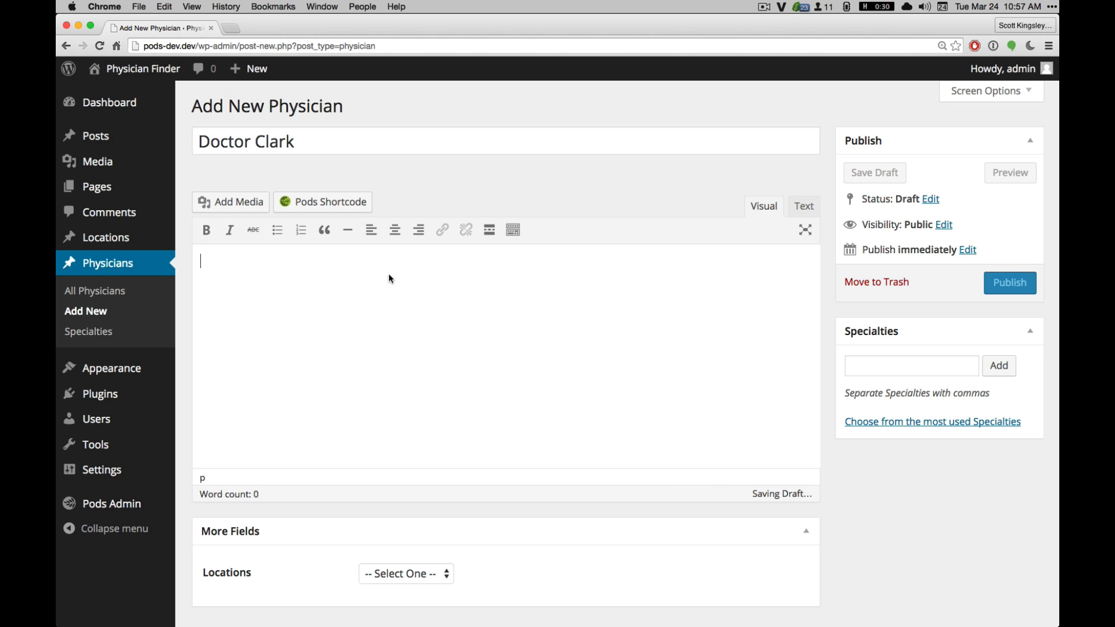
pyautogui.write('Doctor clark')
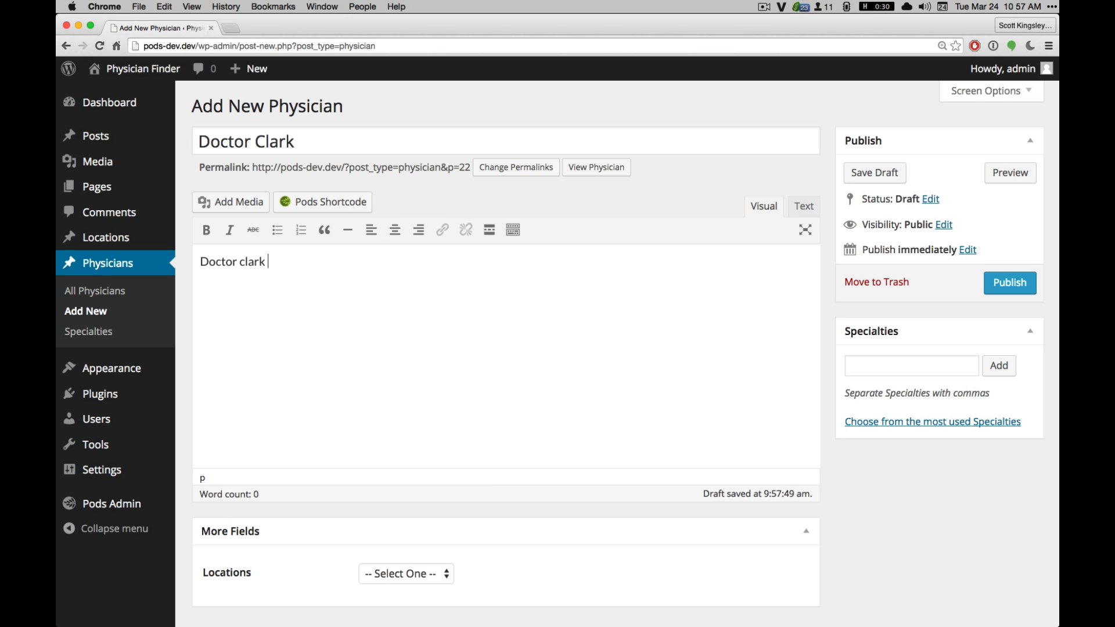
pyautogui.write('Clark')
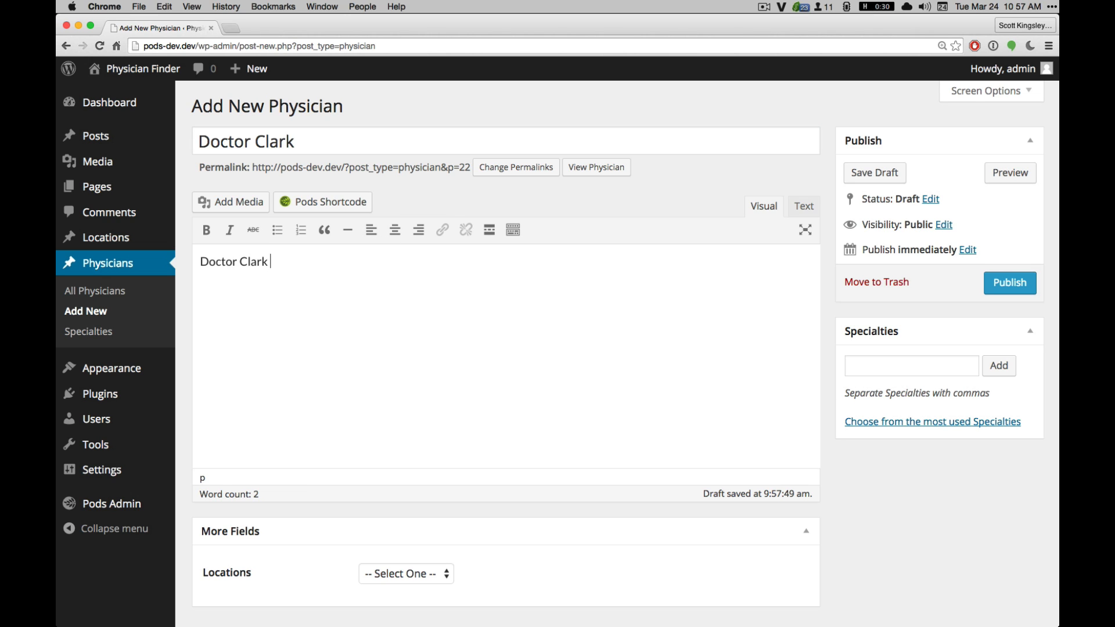
pyautogui.write('is a great doc')
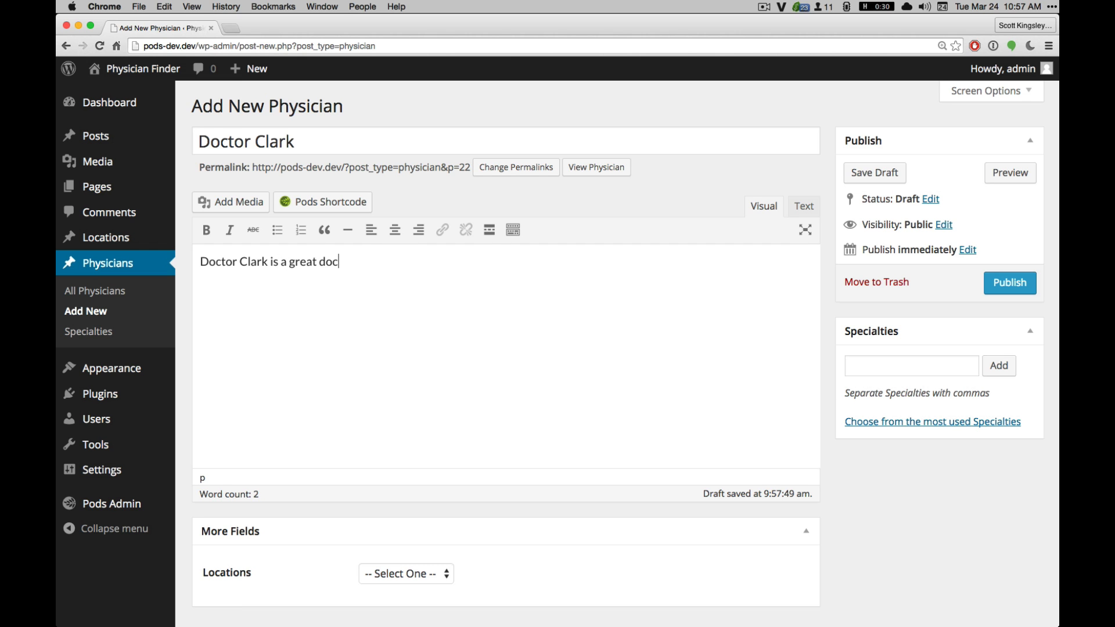
pyautogui.write('tor, we think.')
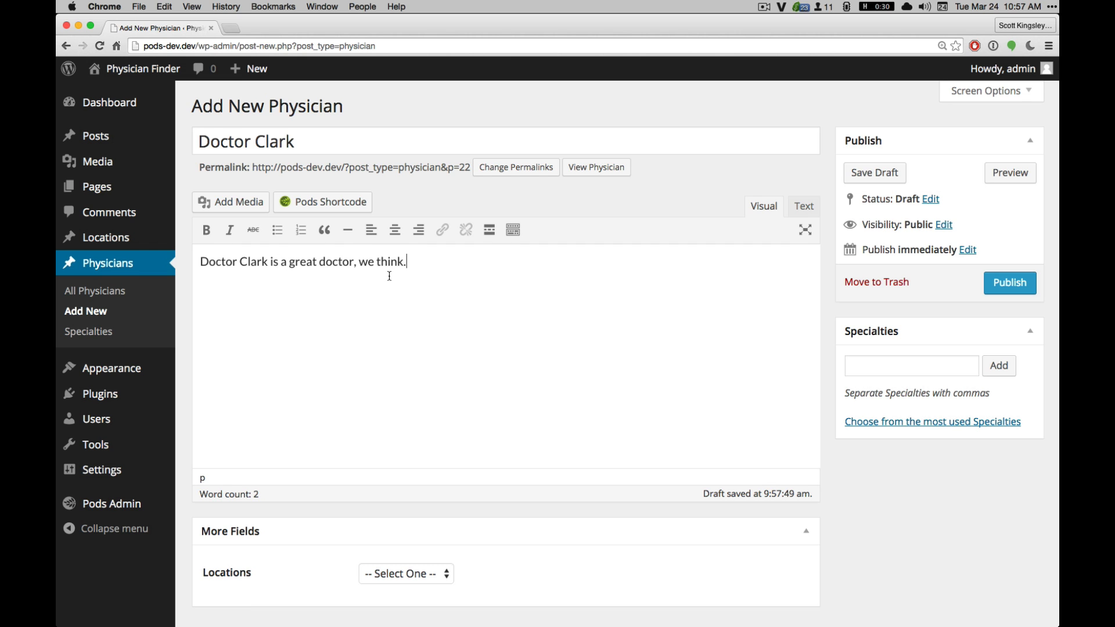
pyautogui.click(407, 574)
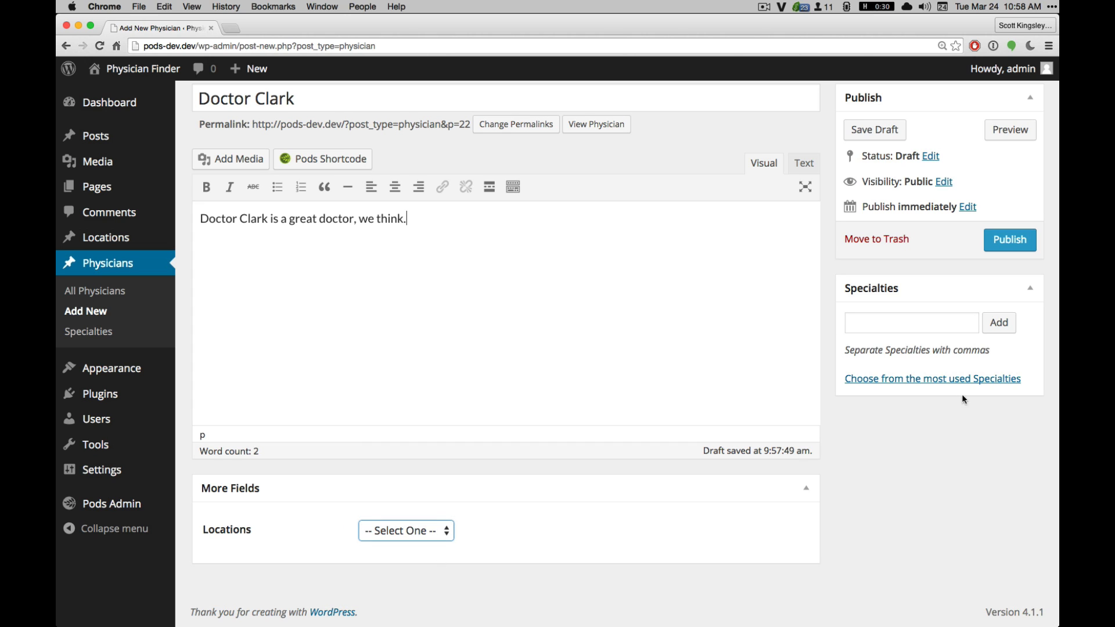
# Add Back, Brain, Spine specialties, publish Doctor Clark, and go to the Locations list.
pyautogui.click(911, 322)
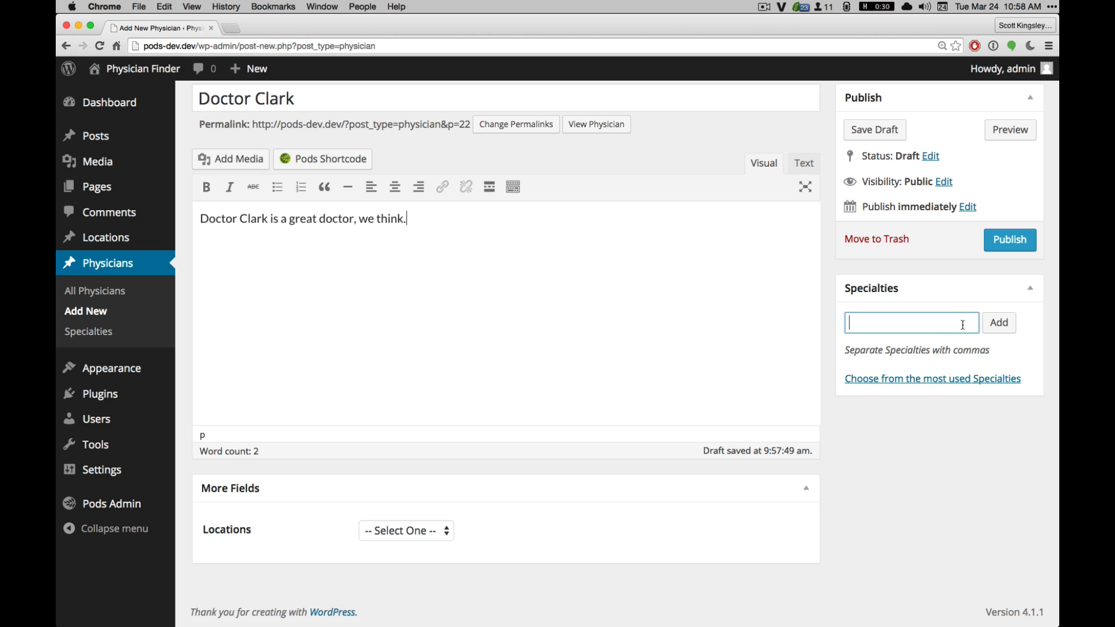
pyautogui.moveTo(838, 312)
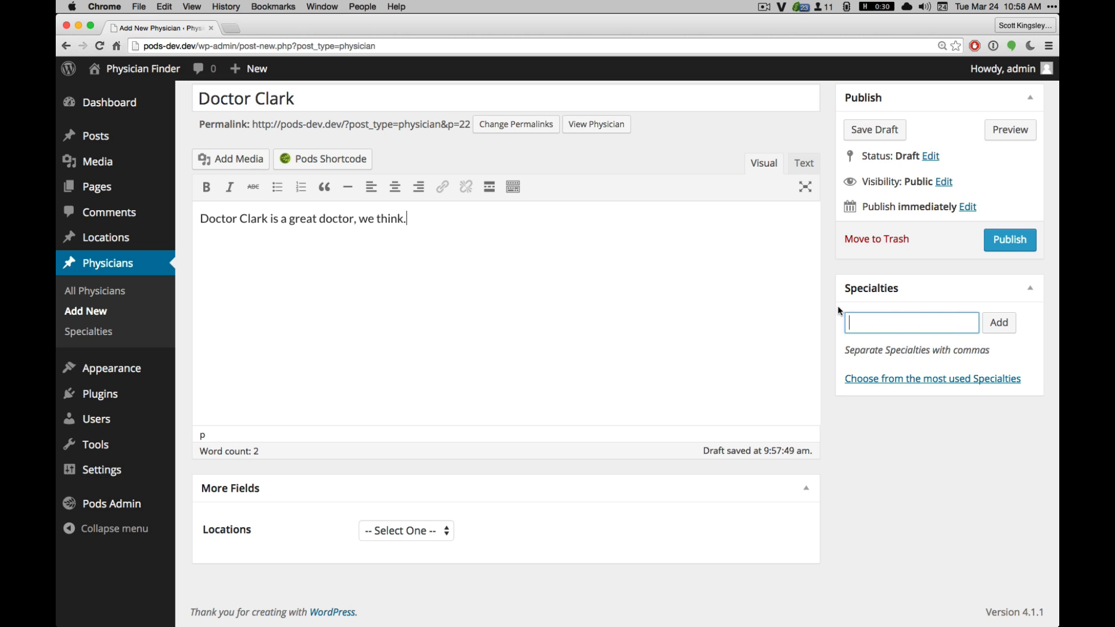
pyautogui.write('Back, Brain, Spine')
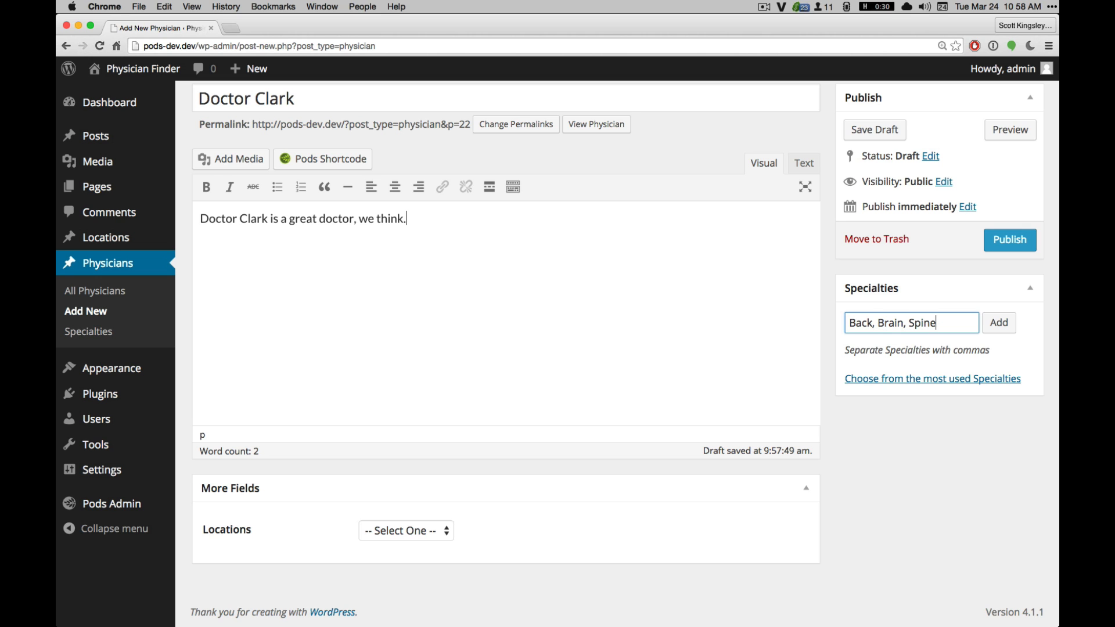
pyautogui.click(999, 322)
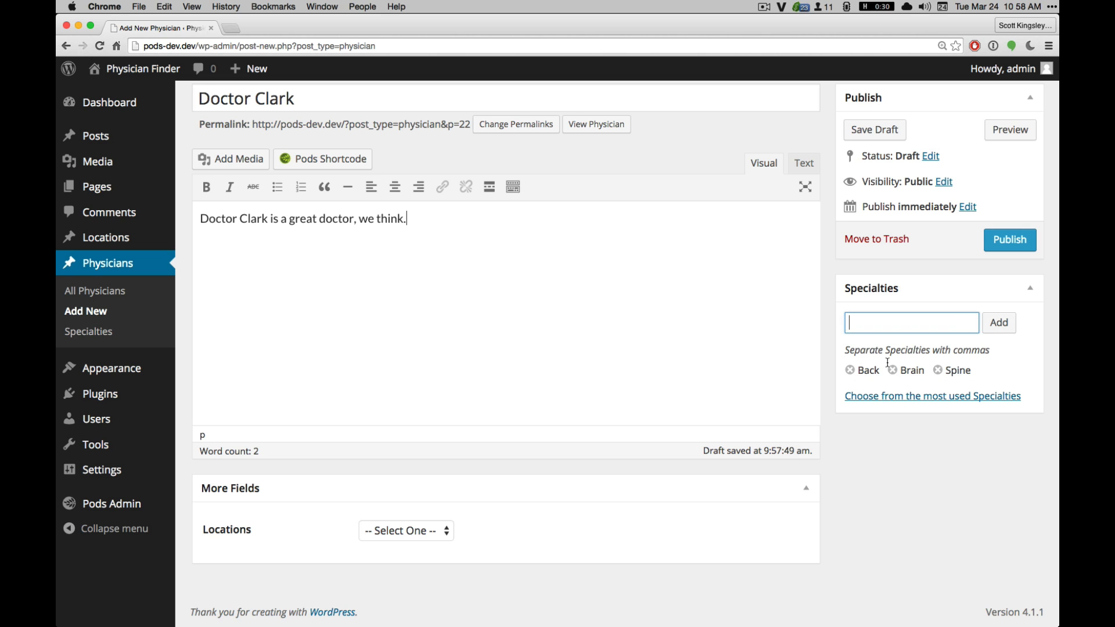
pyautogui.click(1009, 240)
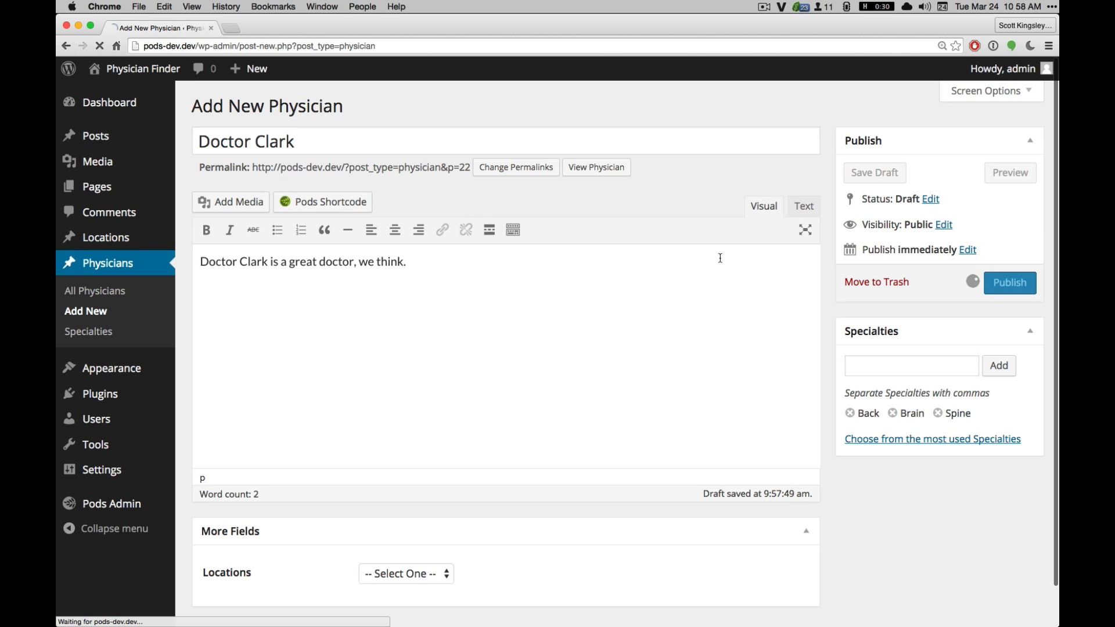
pyautogui.click(107, 237)
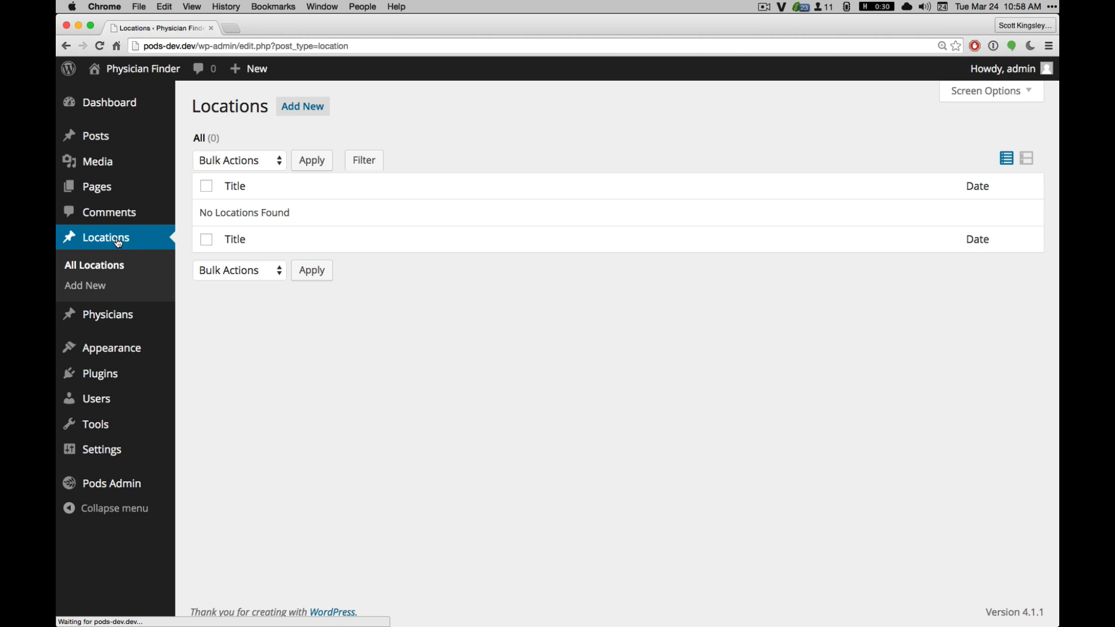
# Add a new location titled Mansfield with the description 'Mansfield is a great location'.
pyautogui.click(302, 105)
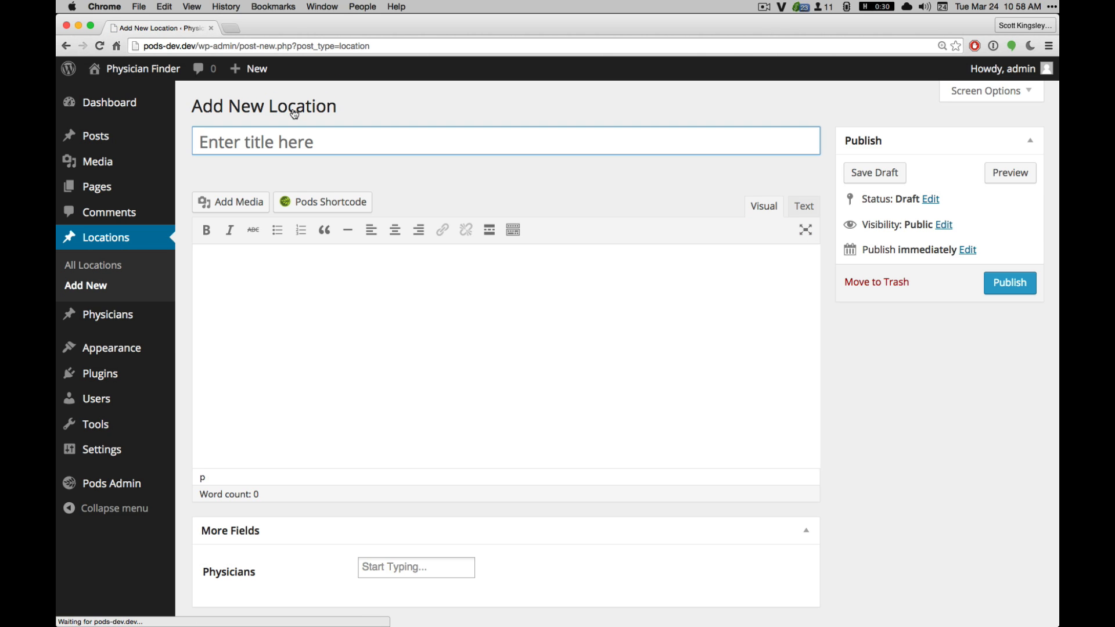
pyautogui.click(505, 141)
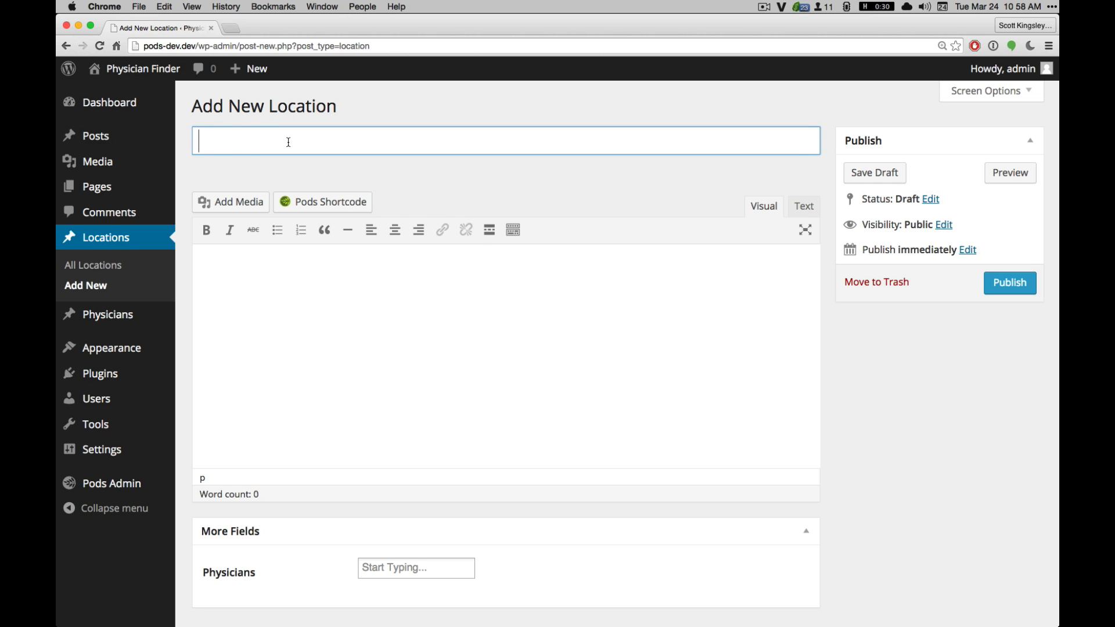
pyautogui.write('Mansfield')
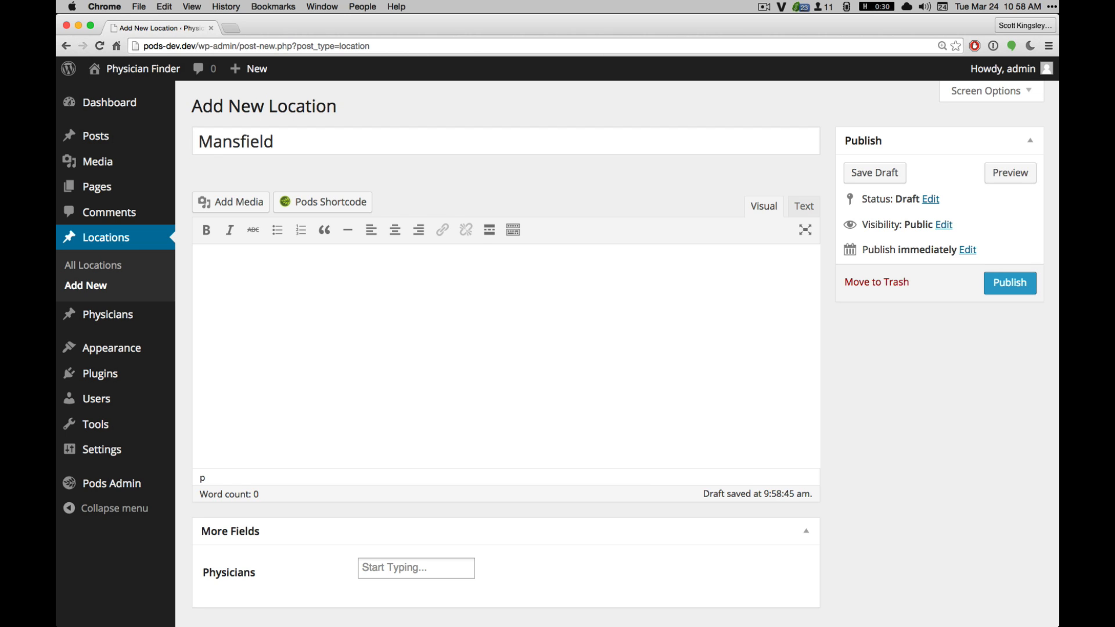
pyautogui.write('Mansifeld is')
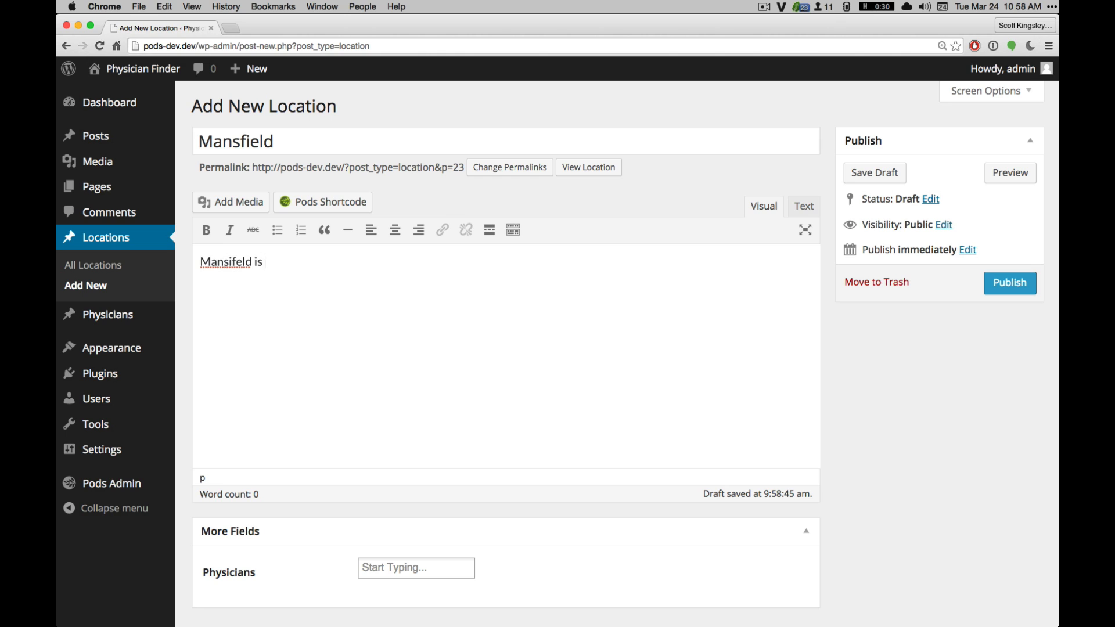
pyautogui.write('a great location')
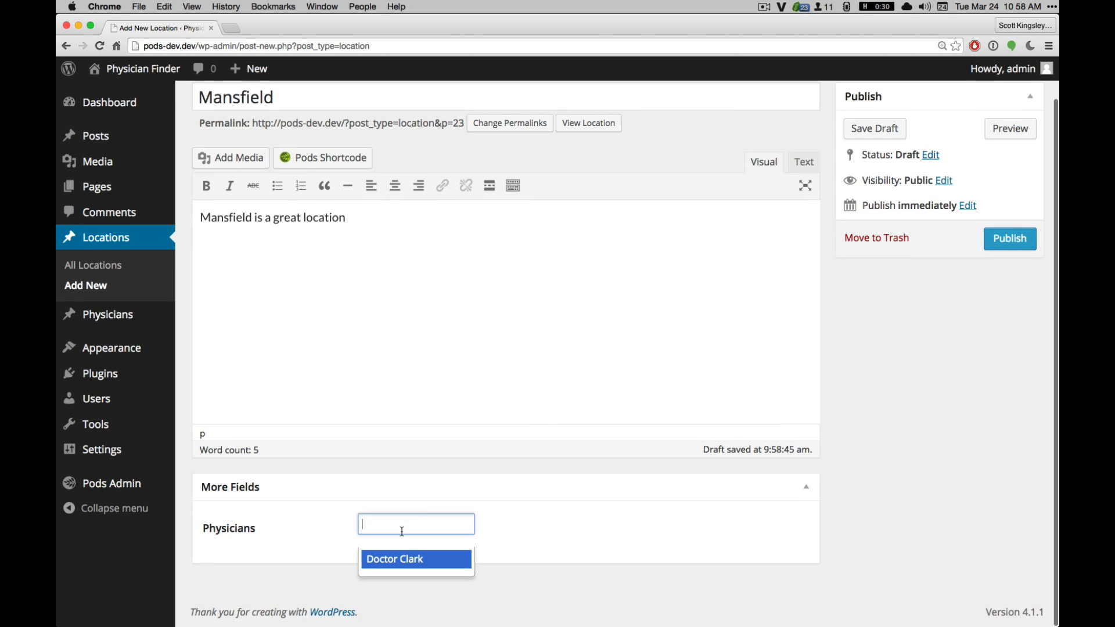
# Link Doctor Clark in the Physicians field and publish Mansfield.
pyautogui.click(395, 559)
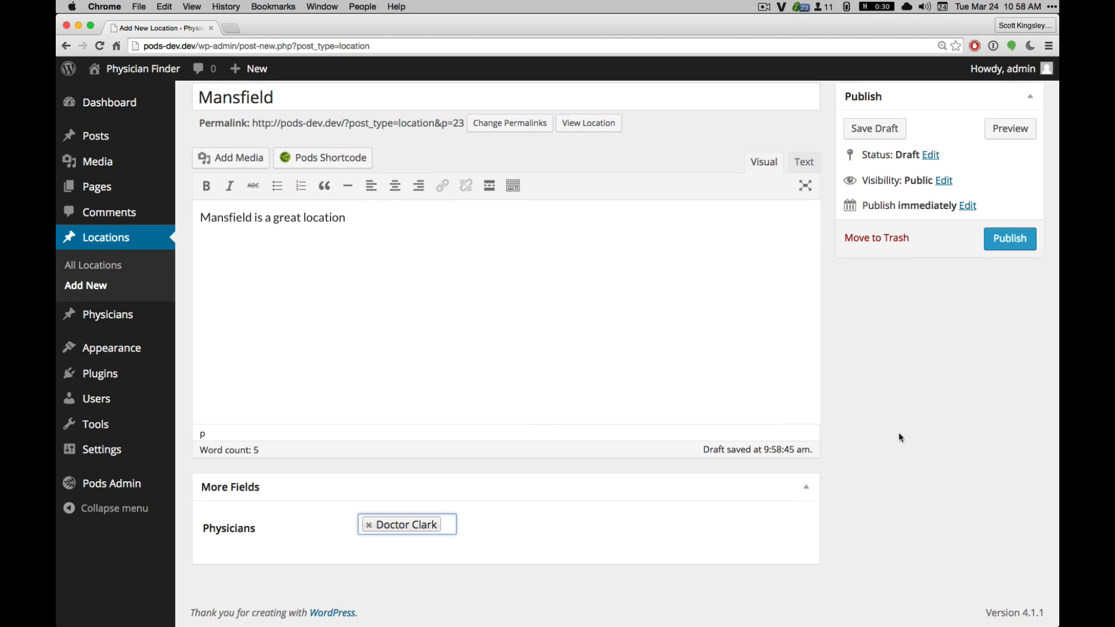
pyautogui.click(1008, 238)
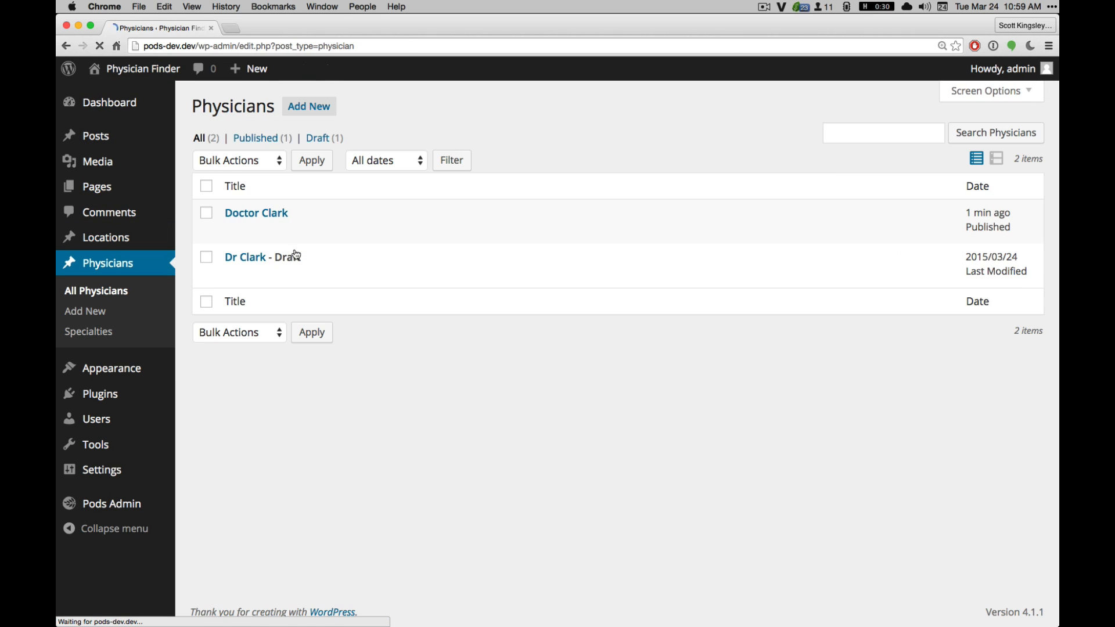
pyautogui.moveTo(256, 213)
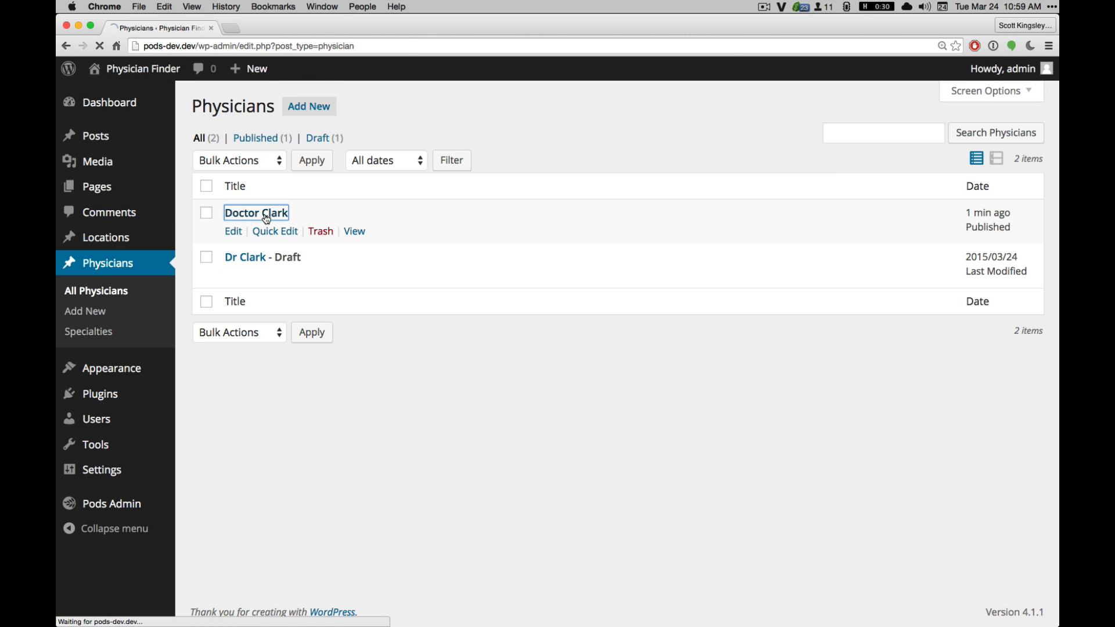
# Check Doctor Clark lists Mansfield, then open Mansfield to confirm it lists Doctor Clark.
pyautogui.click(232, 231)
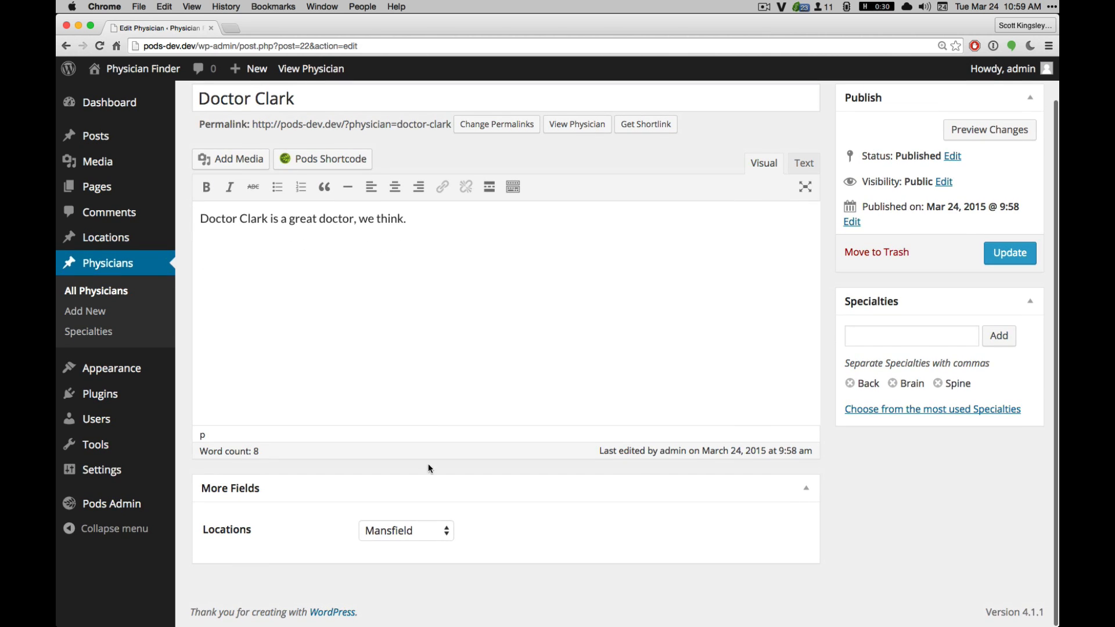
pyautogui.click(407, 531)
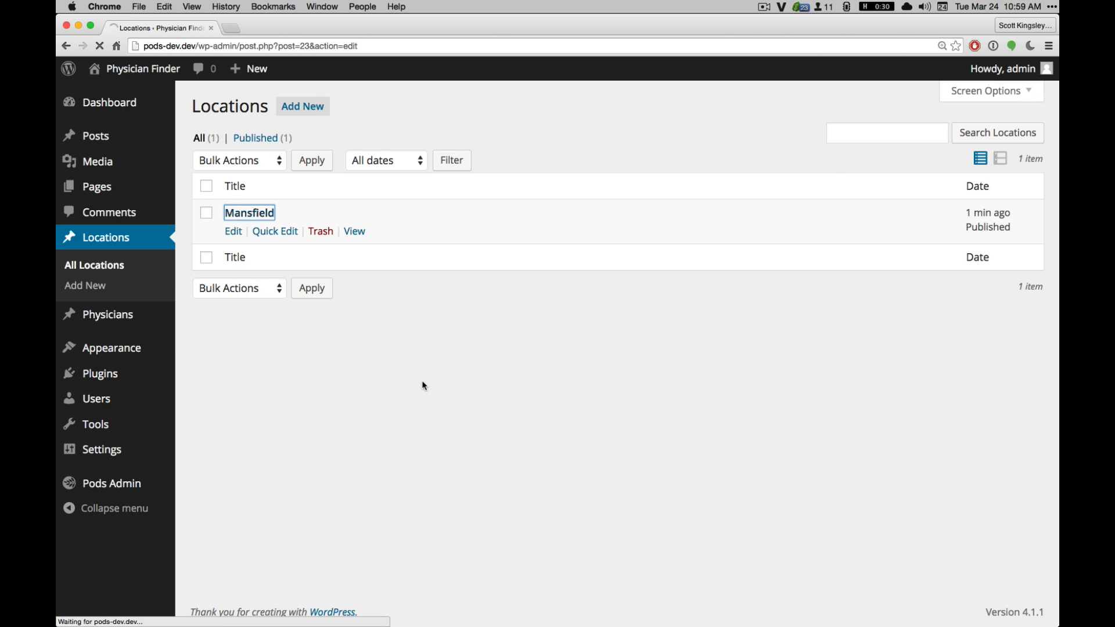
pyautogui.click(233, 231)
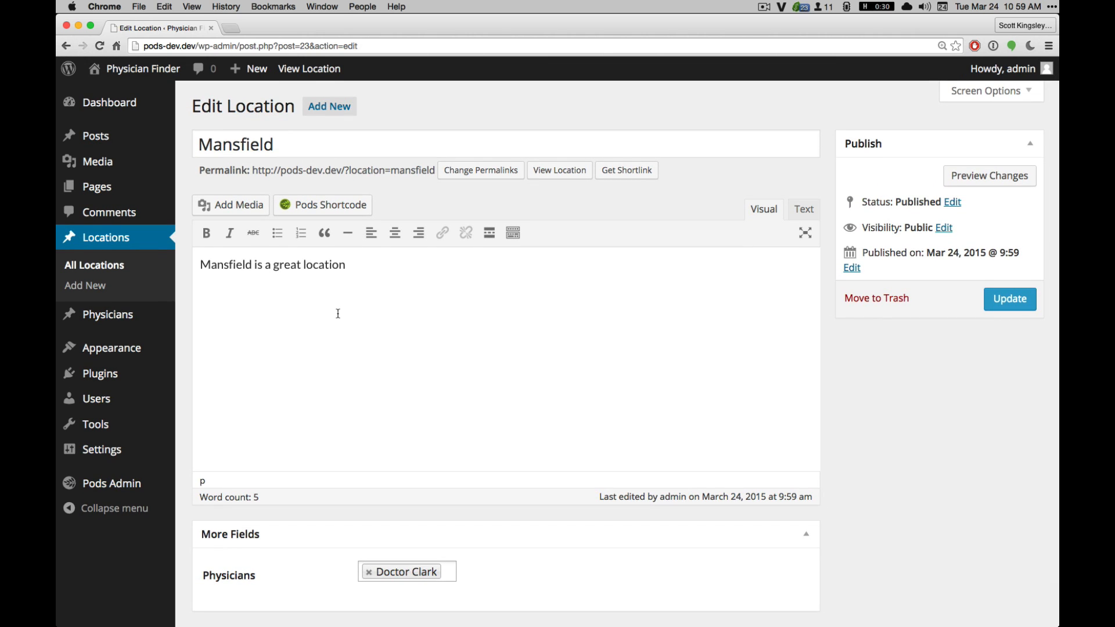
pyautogui.moveTo(108, 314)
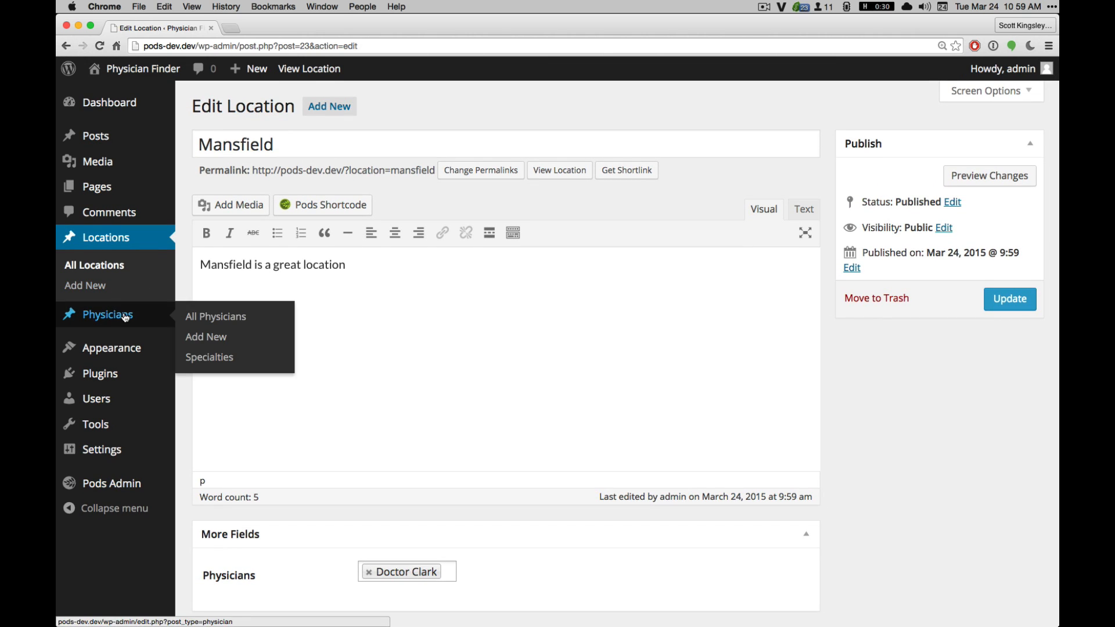
# Go to Physicians > Specialties to show Back, Brain and Spine.
pyautogui.click(209, 356)
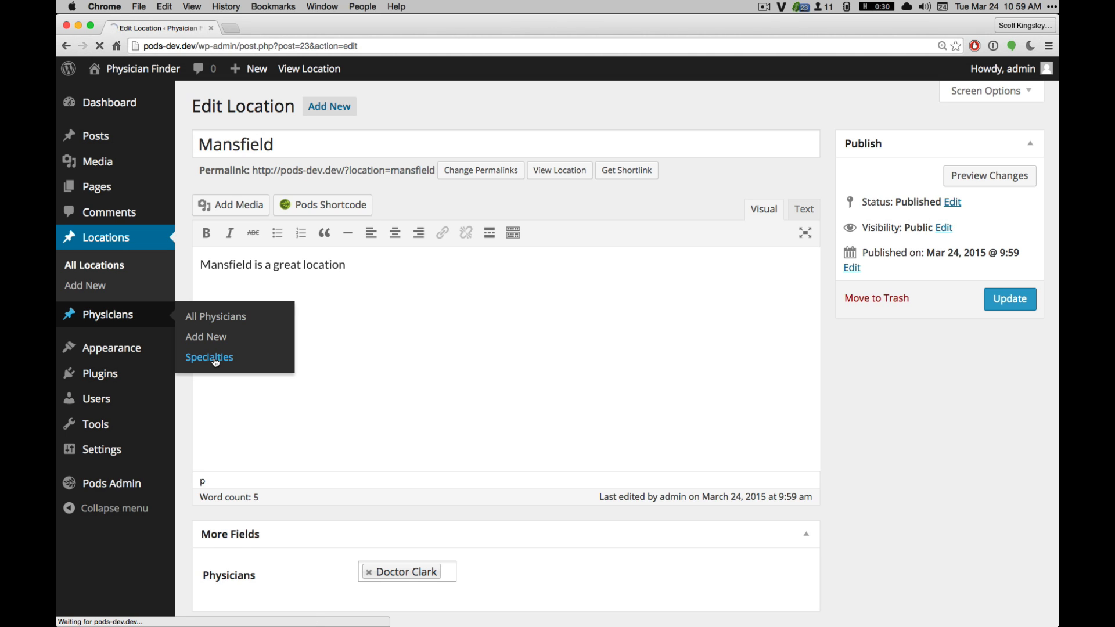
pyautogui.click(210, 357)
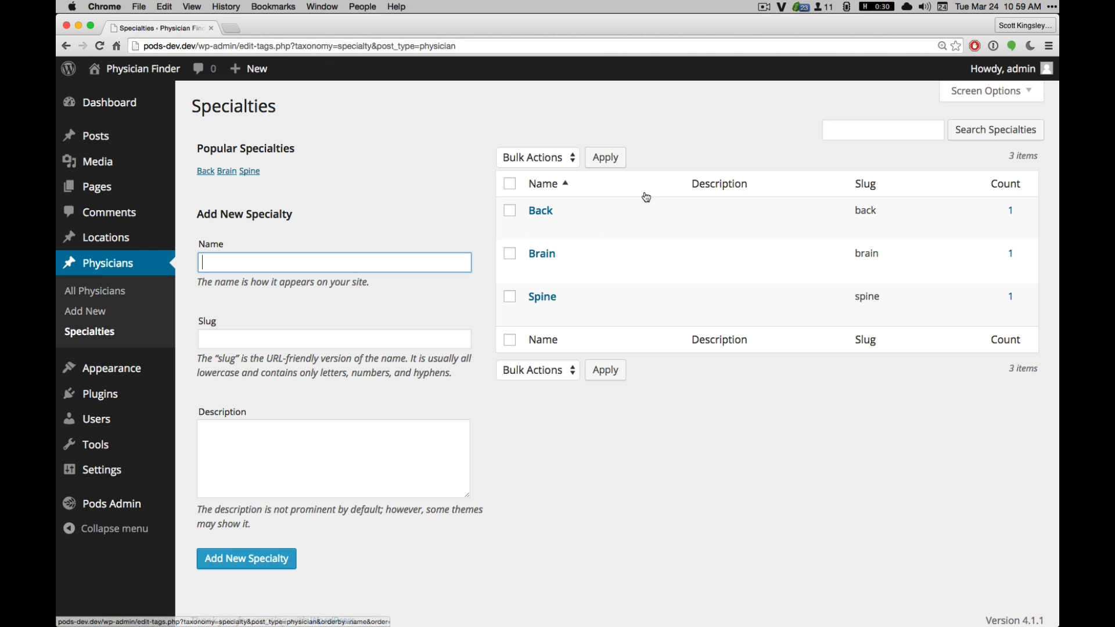